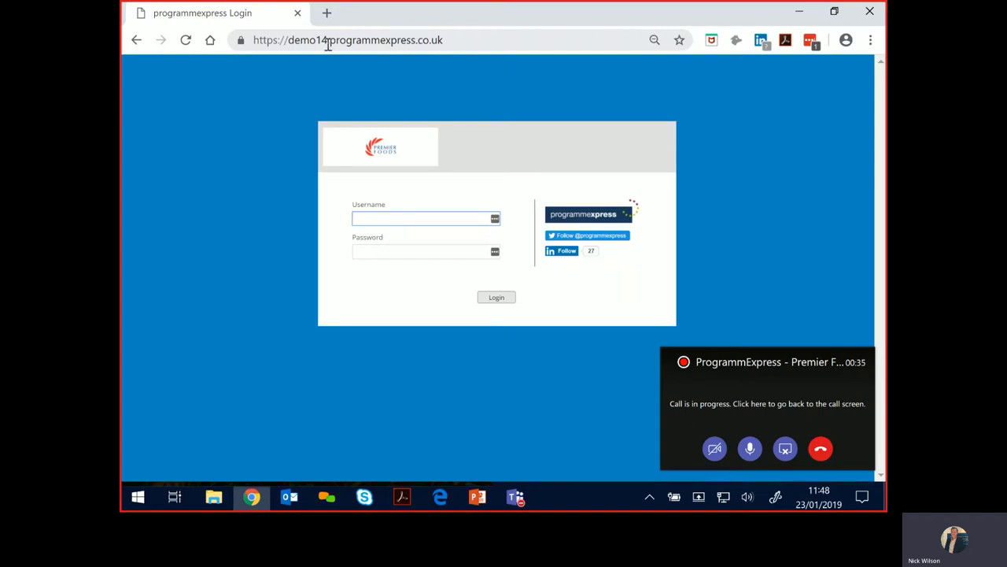
mouse_move(413, 55)
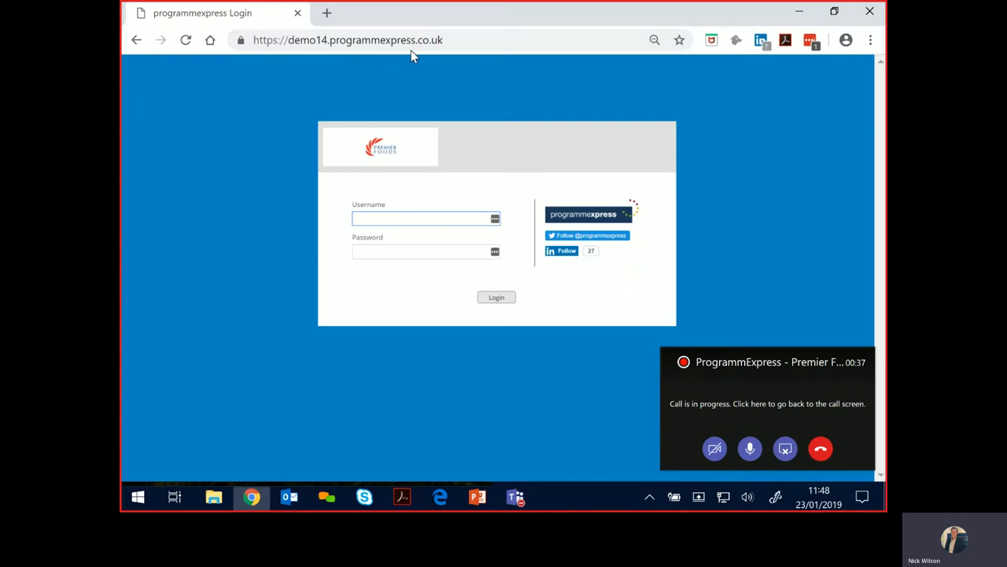
click(421, 217)
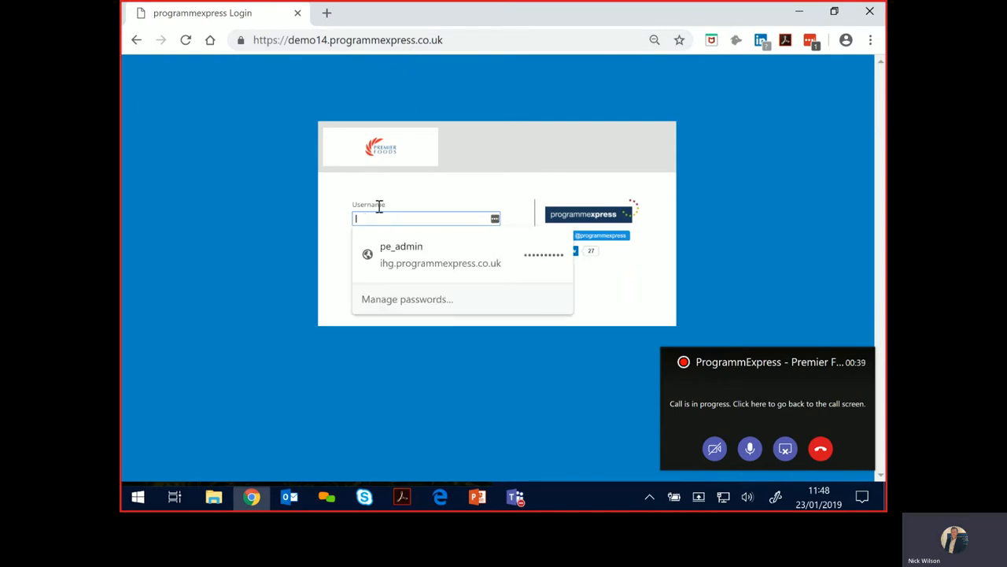
text(pe_)
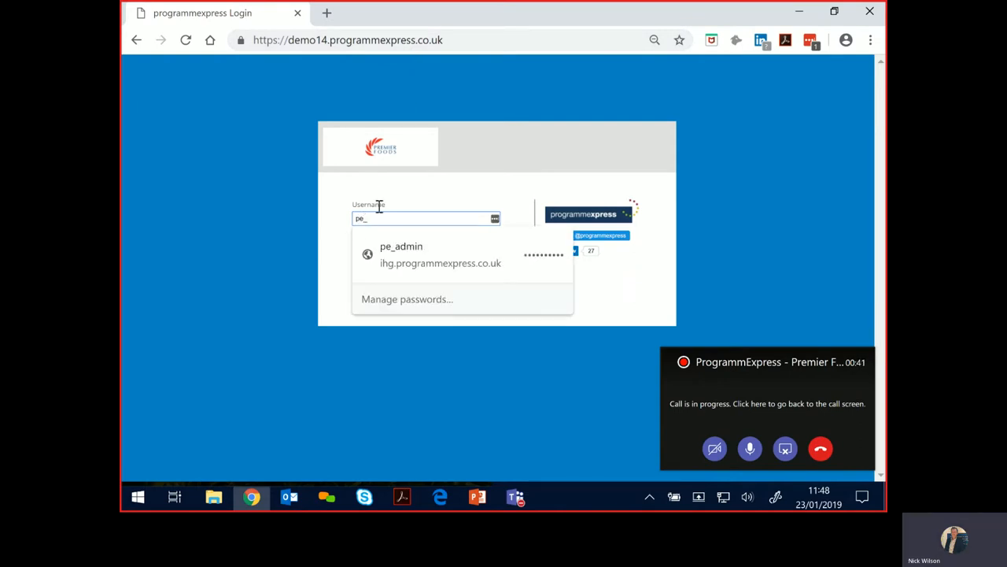
click(401, 255)
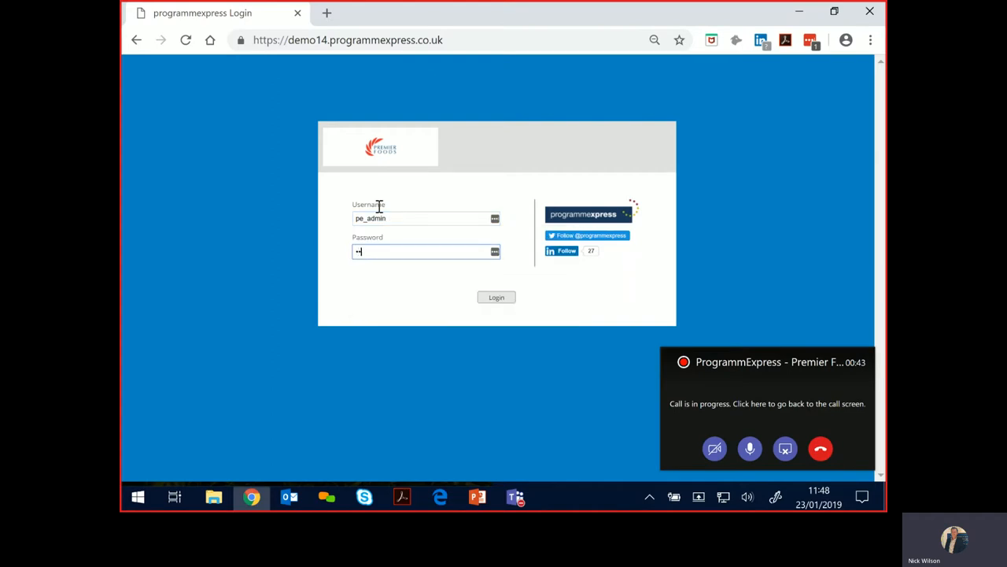
text(password)
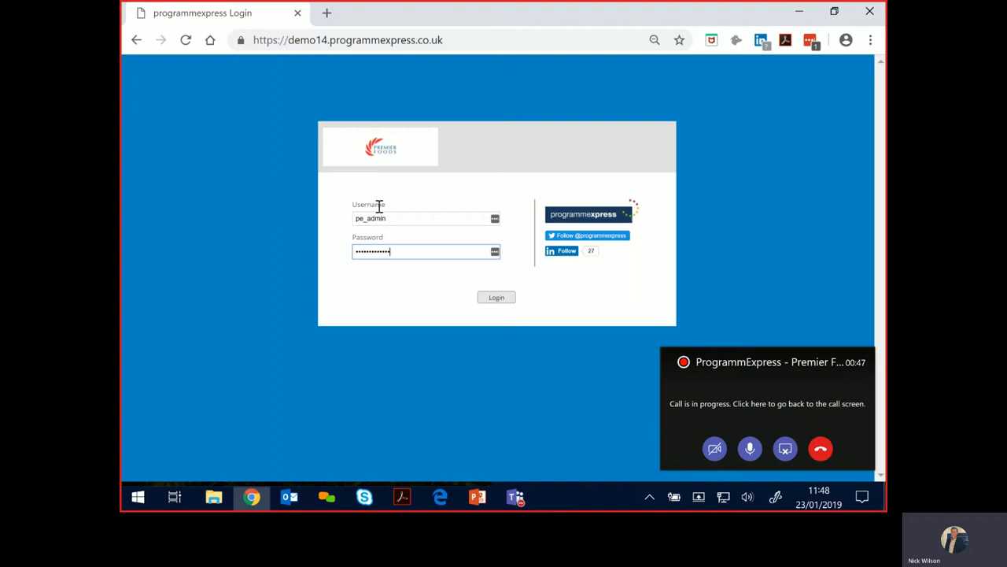
click(496, 295)
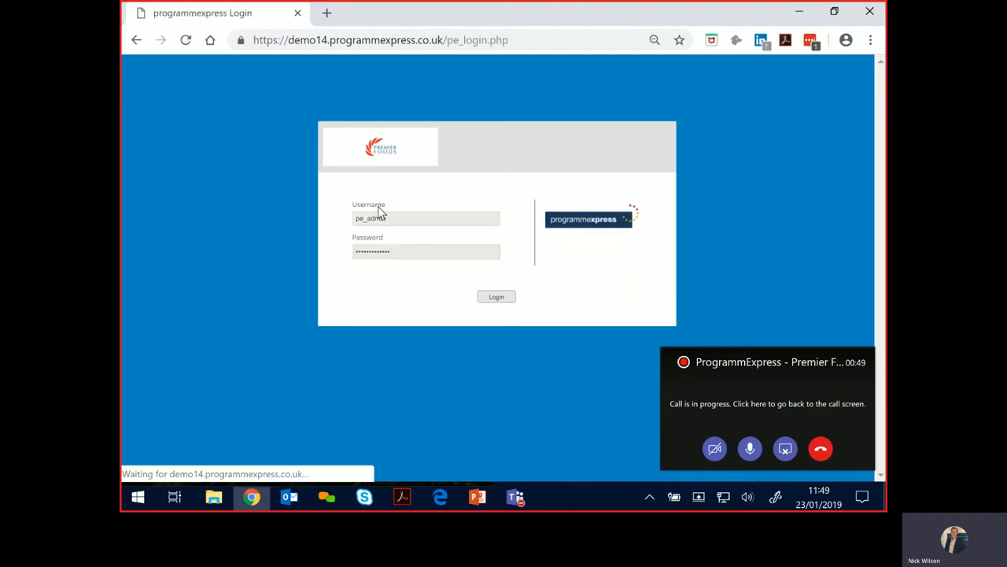
click(496, 296)
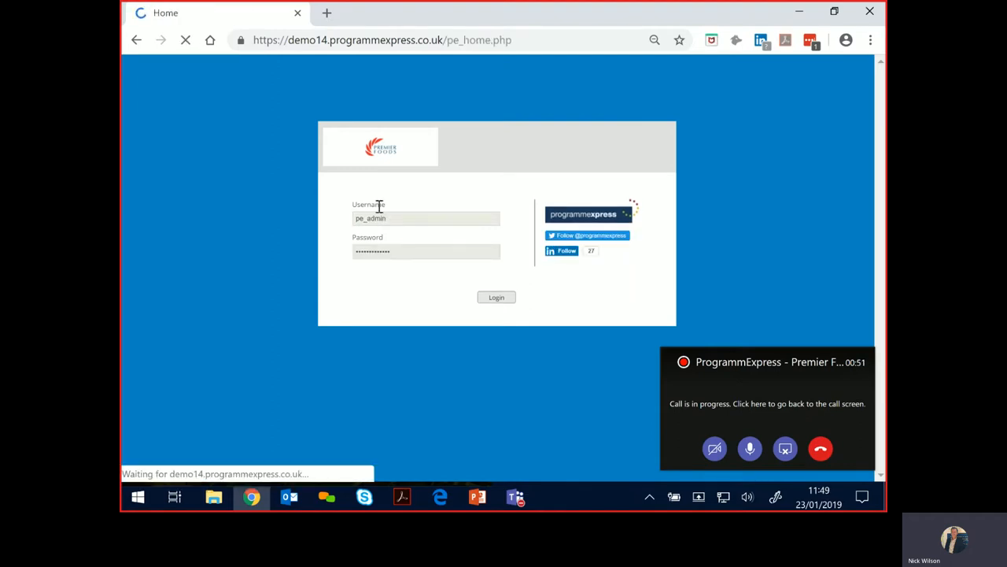
Step: Expand 1.Projects Portfolio and Programmes 1, 2 and 3 to list their projects
click(496, 296)
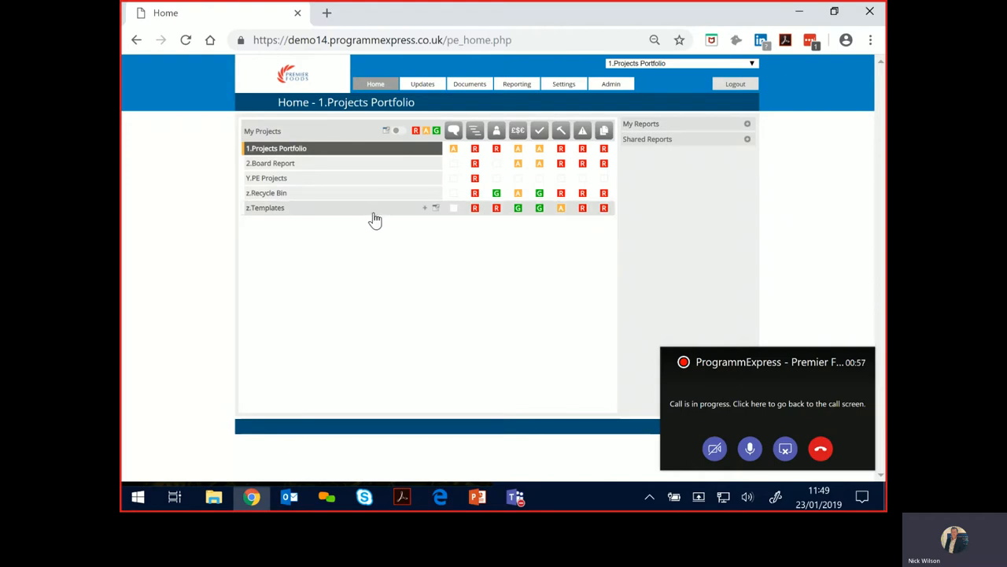
mouse_move(291, 197)
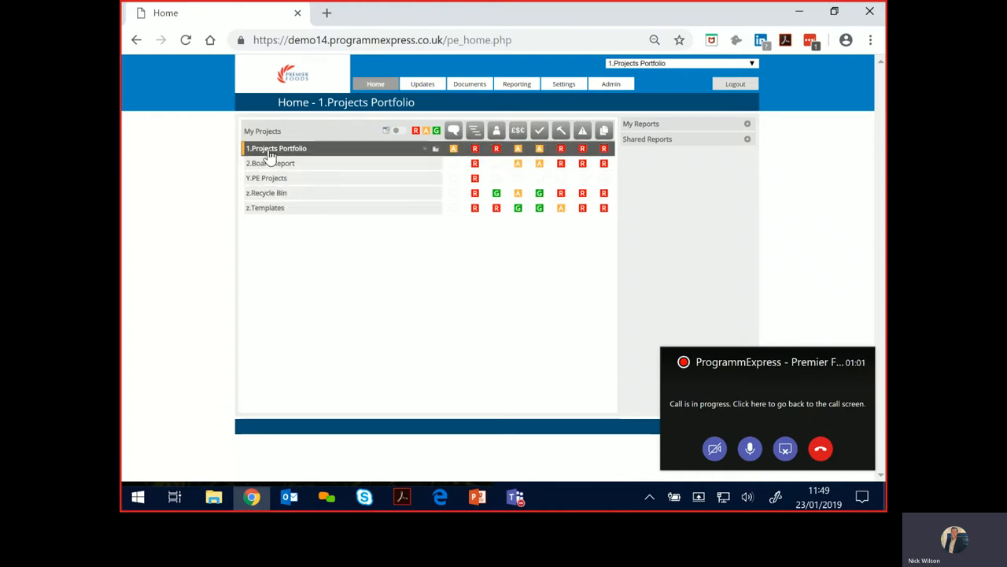
click(277, 148)
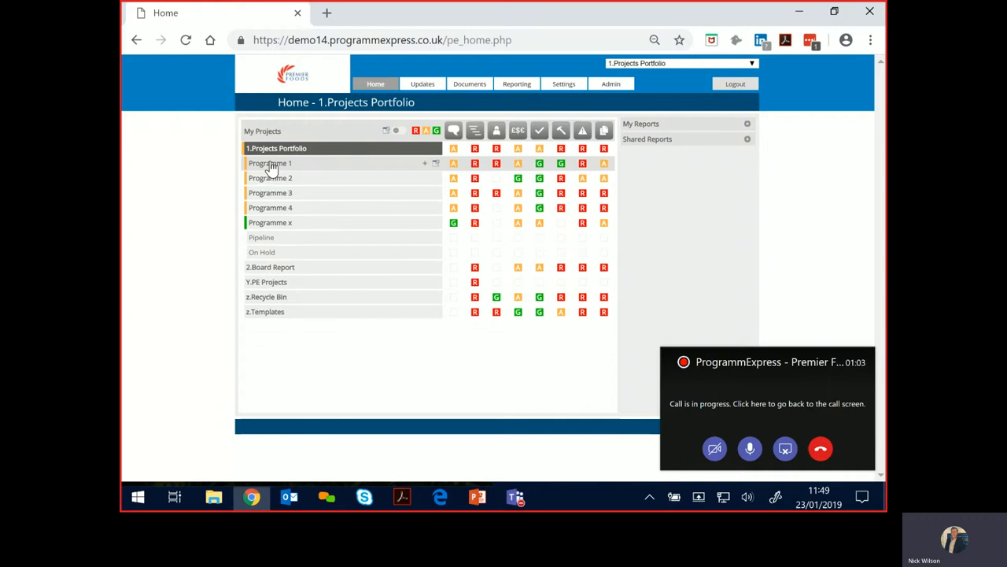
click(270, 162)
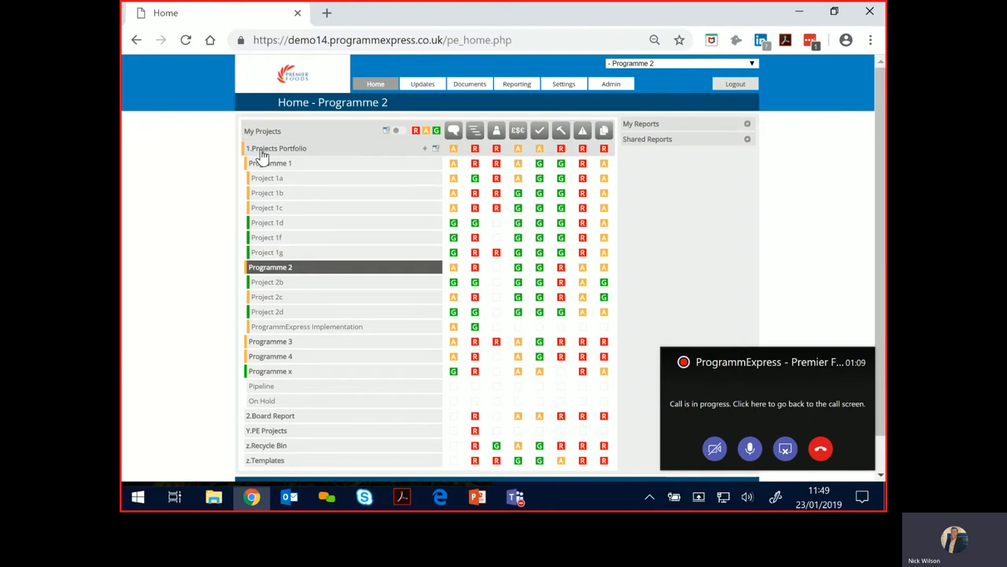
mouse_move(283, 159)
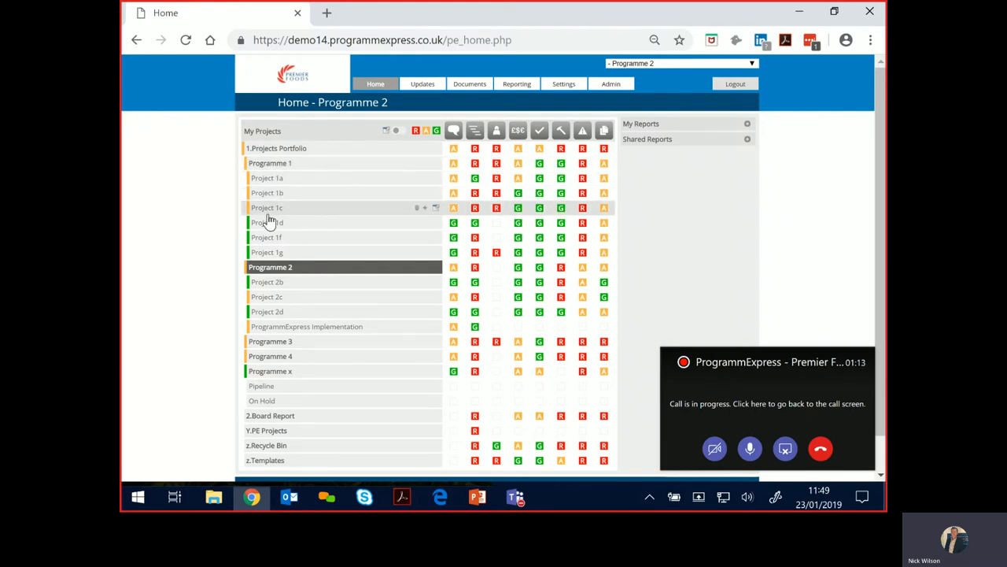
click(271, 267)
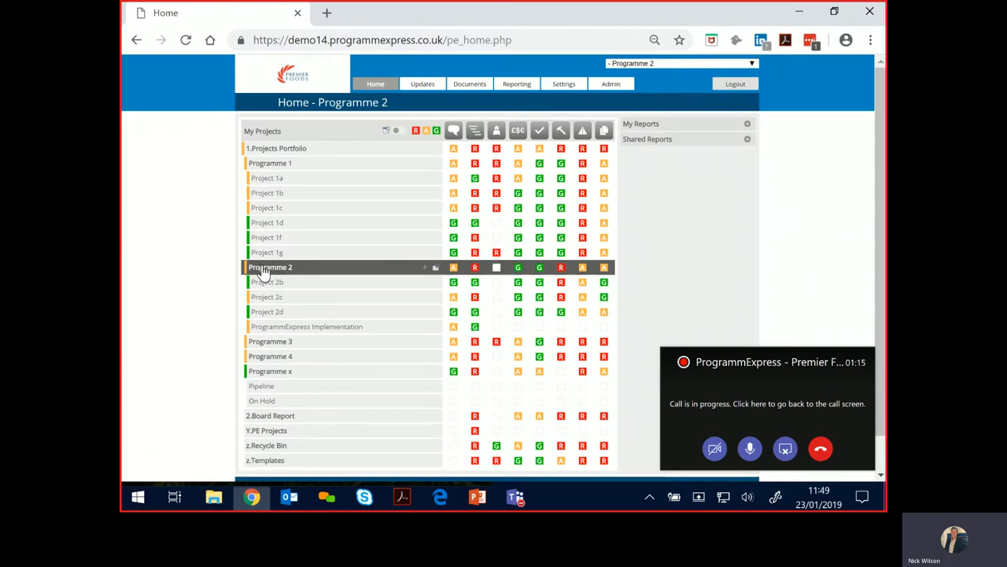
mouse_move(271, 218)
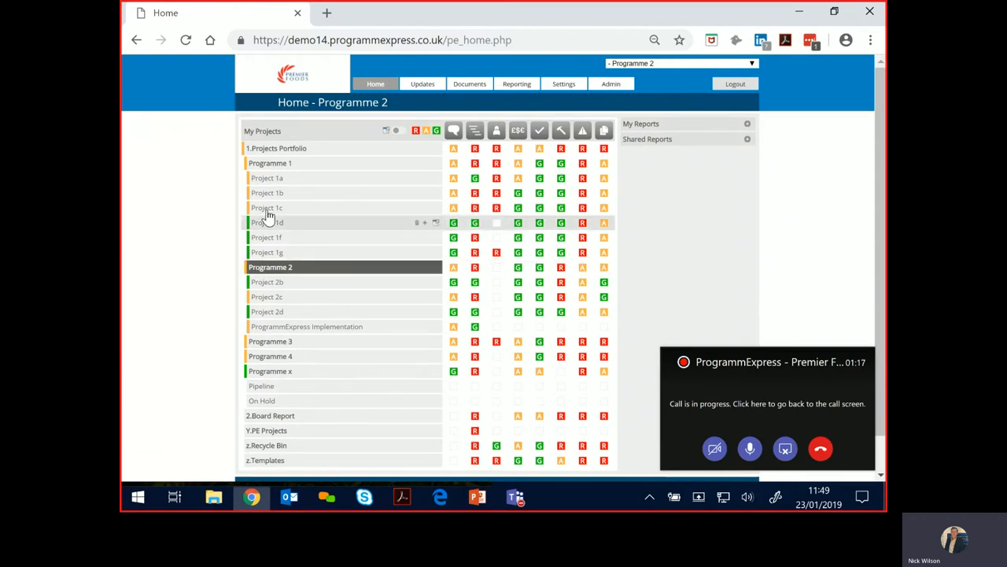
mouse_move(271, 340)
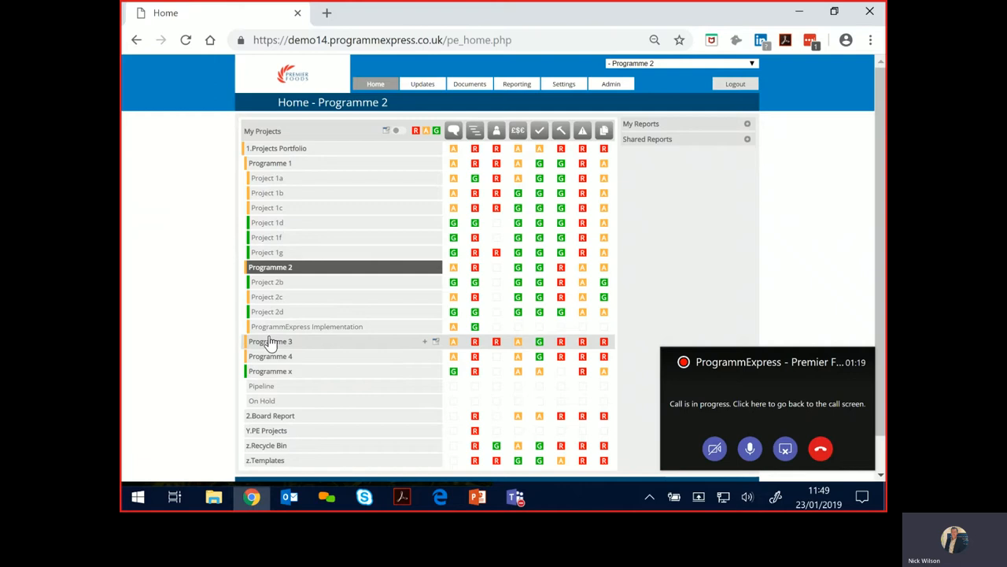
click(271, 340)
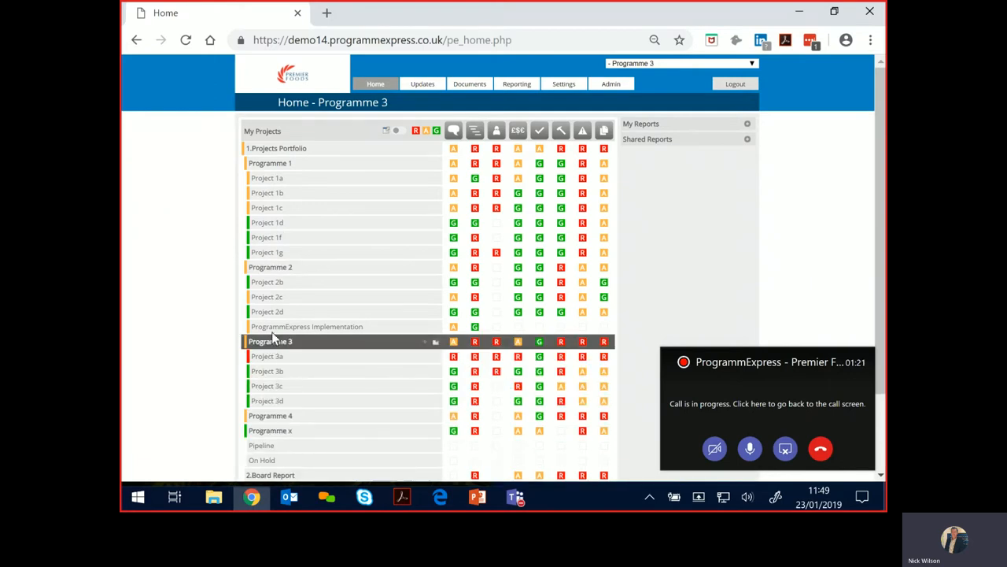
mouse_move(271, 178)
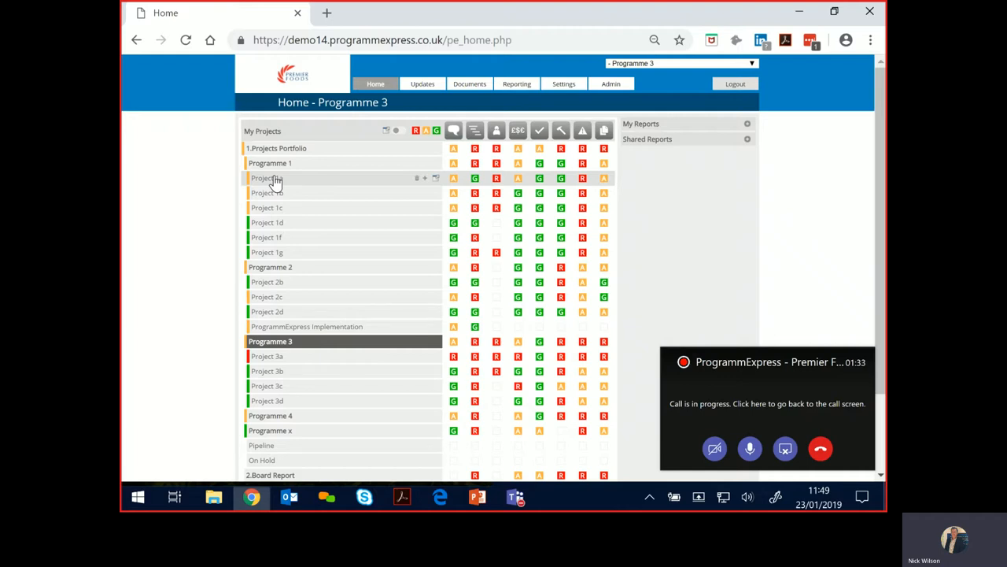
Step: Select Project 1a in the tree and show its Updates menu
click(266, 177)
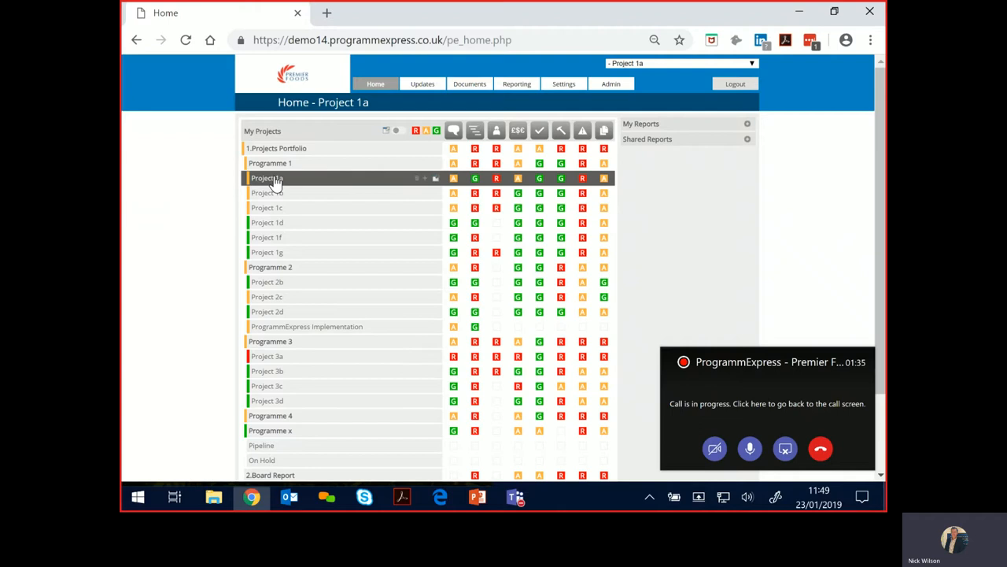
mouse_move(381, 186)
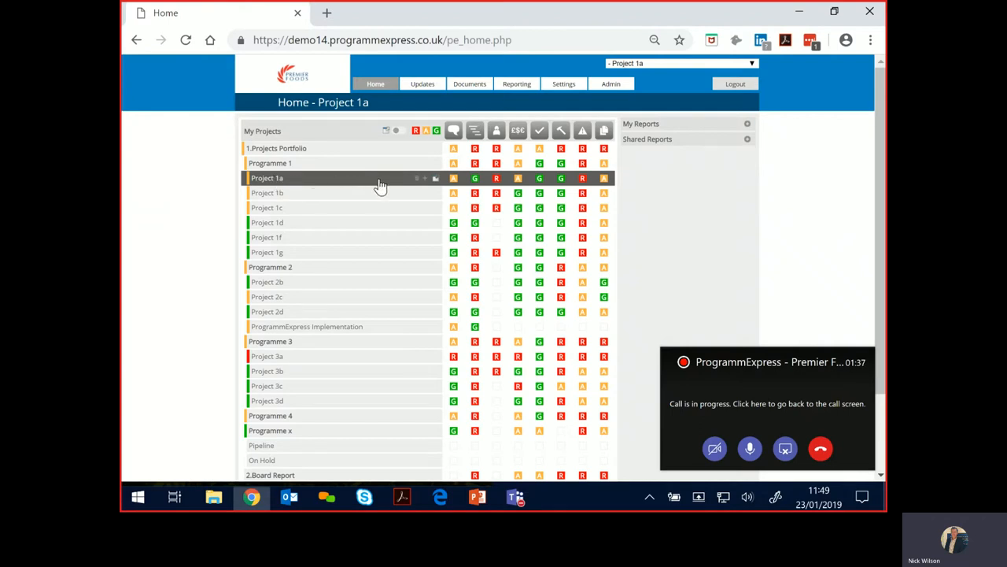
mouse_move(528, 181)
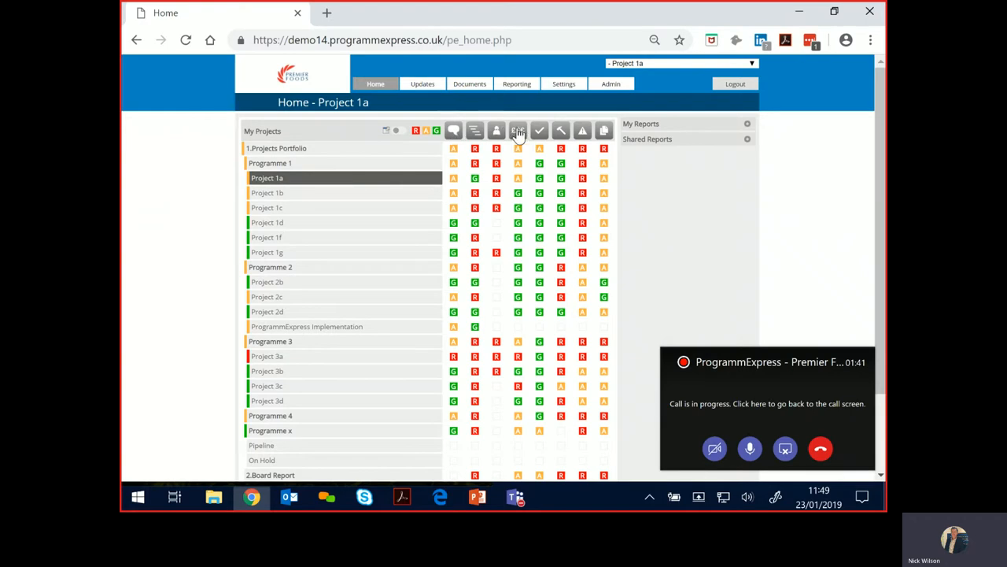
click(421, 83)
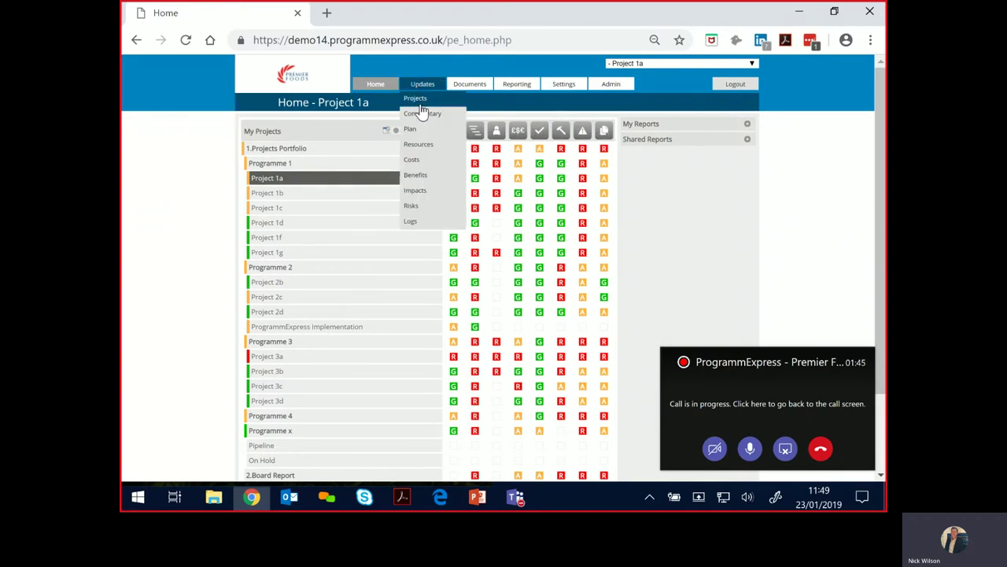
mouse_move(413, 160)
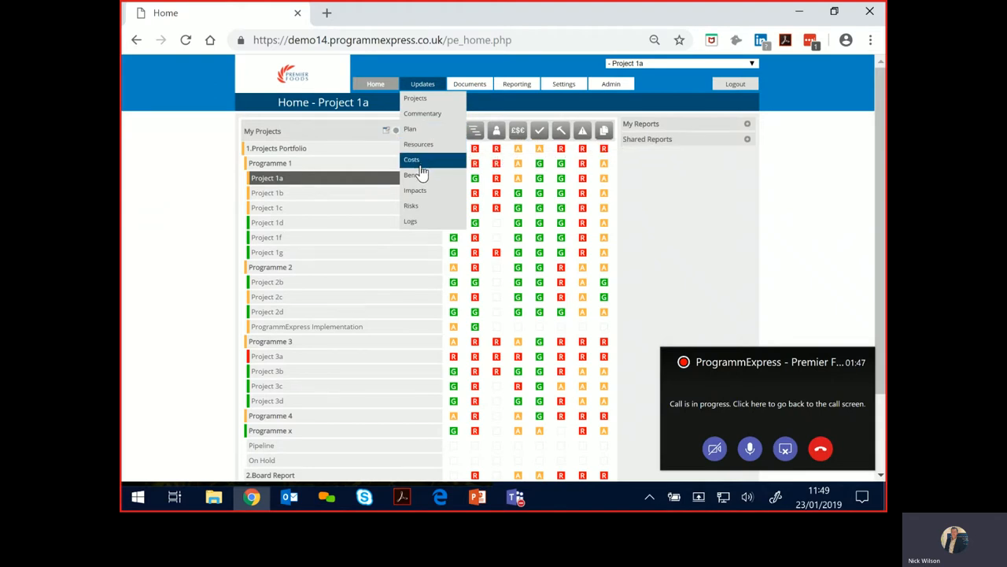
mouse_move(412, 220)
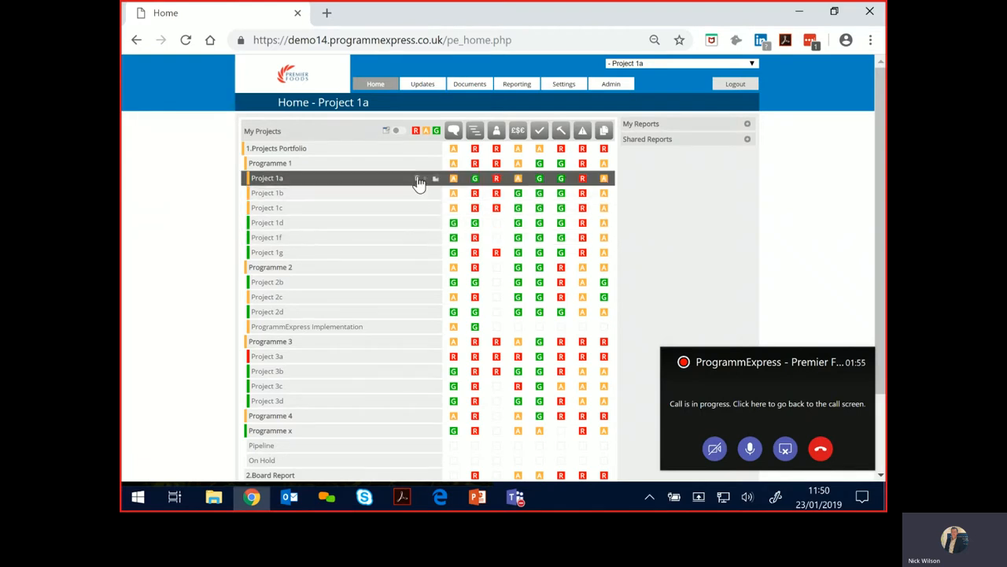
mouse_move(392, 180)
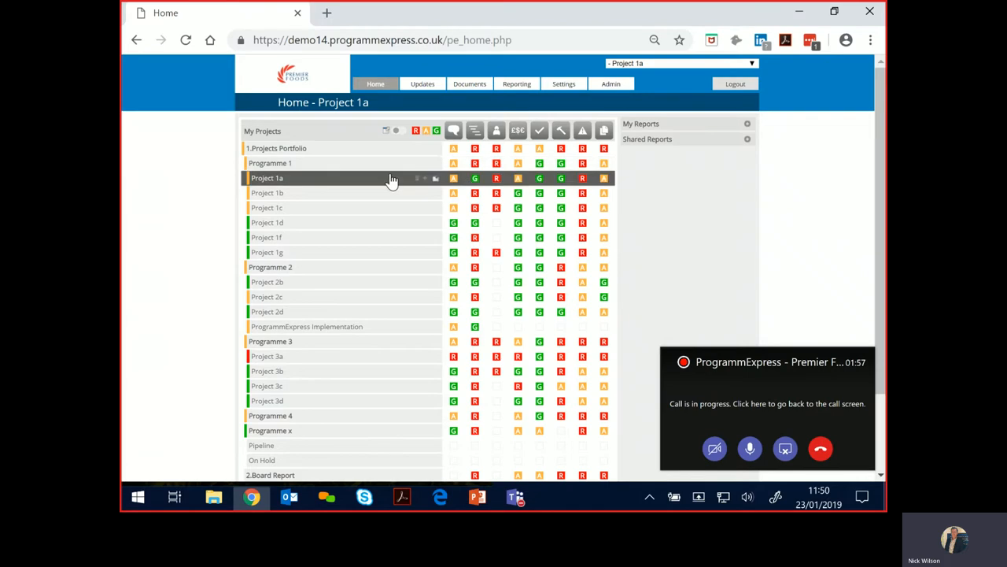
mouse_move(444, 182)
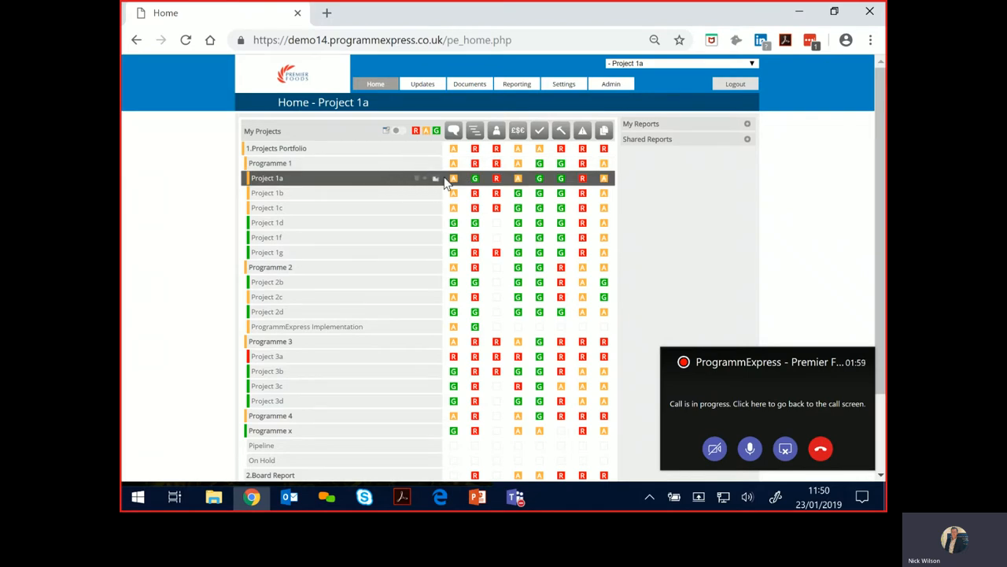
mouse_move(453, 181)
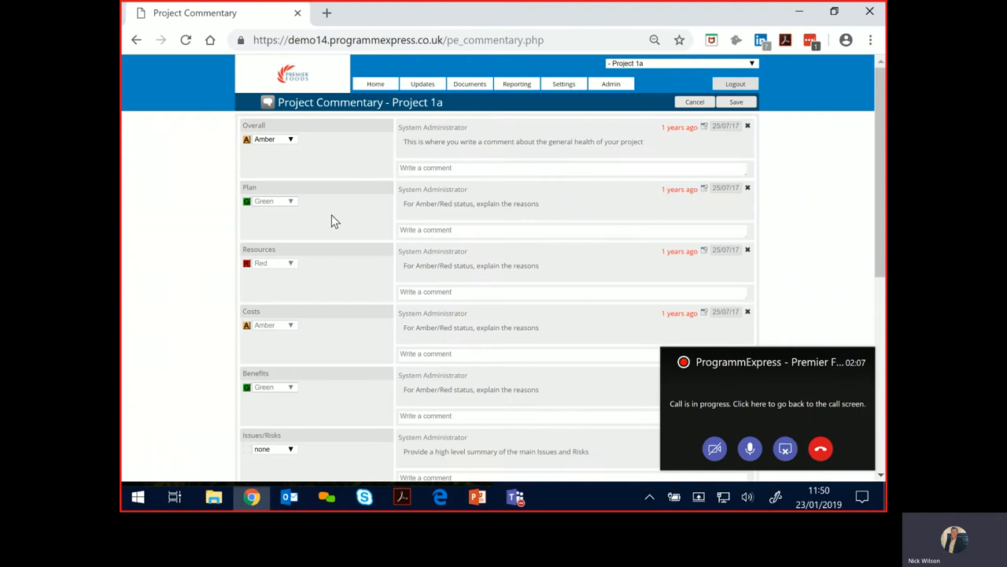
mouse_move(435, 371)
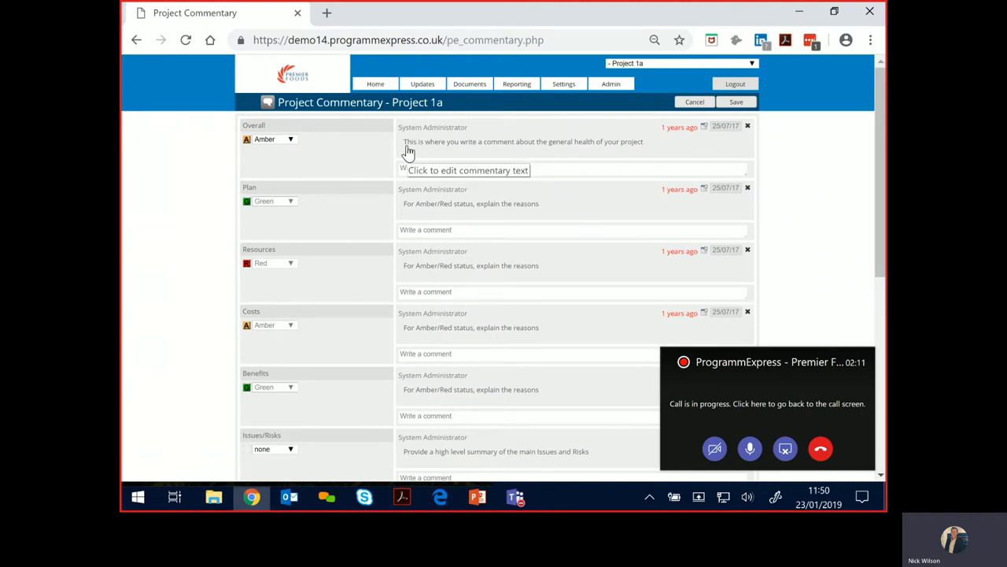
Step: Show the Project 1a commentary page with its RAG ratings
click(469, 170)
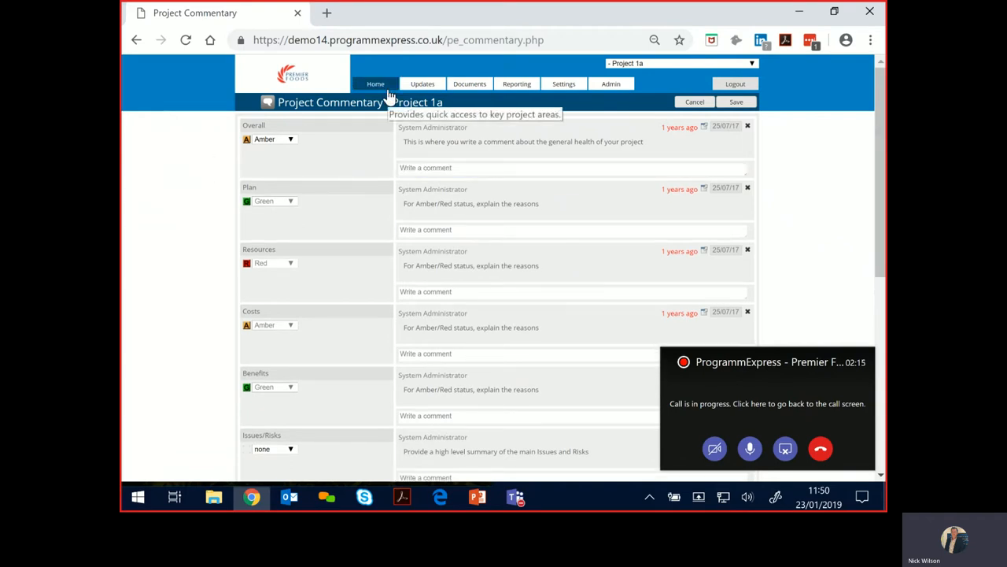
Step: Return to the Project 1a home page
click(375, 84)
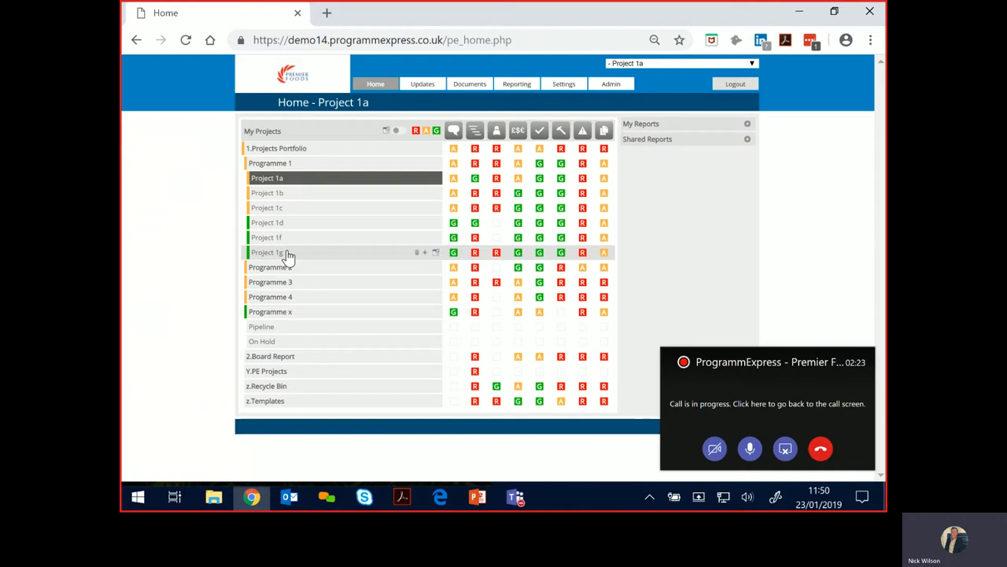
mouse_move(290, 250)
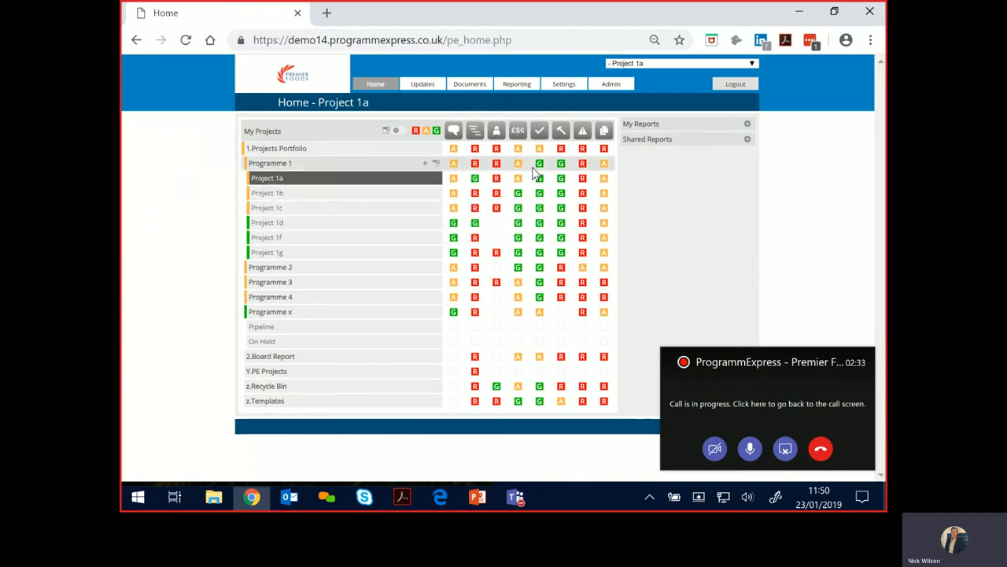
Step: View the Project 1a Powerpoint report, then select 1.Projects Portfolio on the home page
click(746, 139)
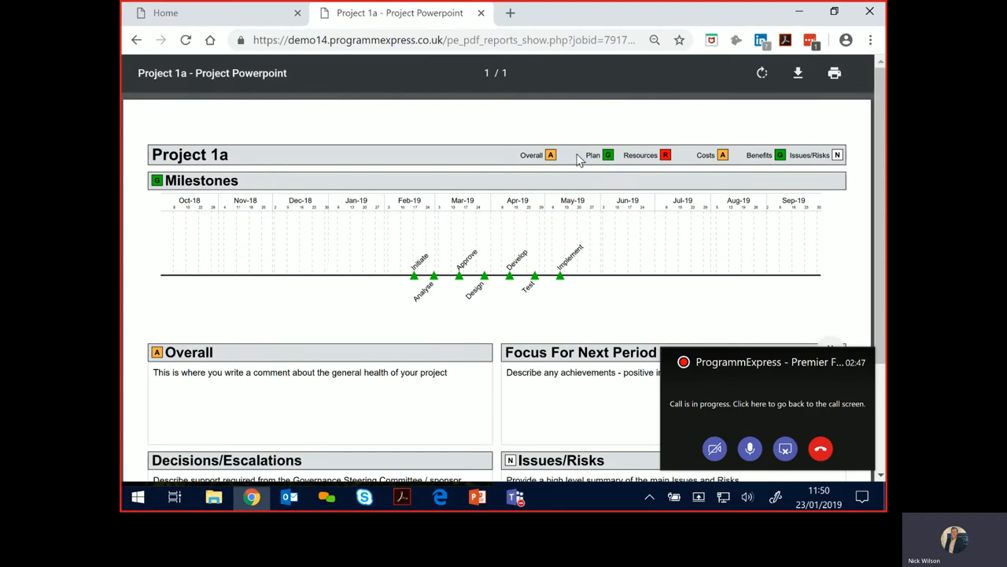
scroll(down, 3)
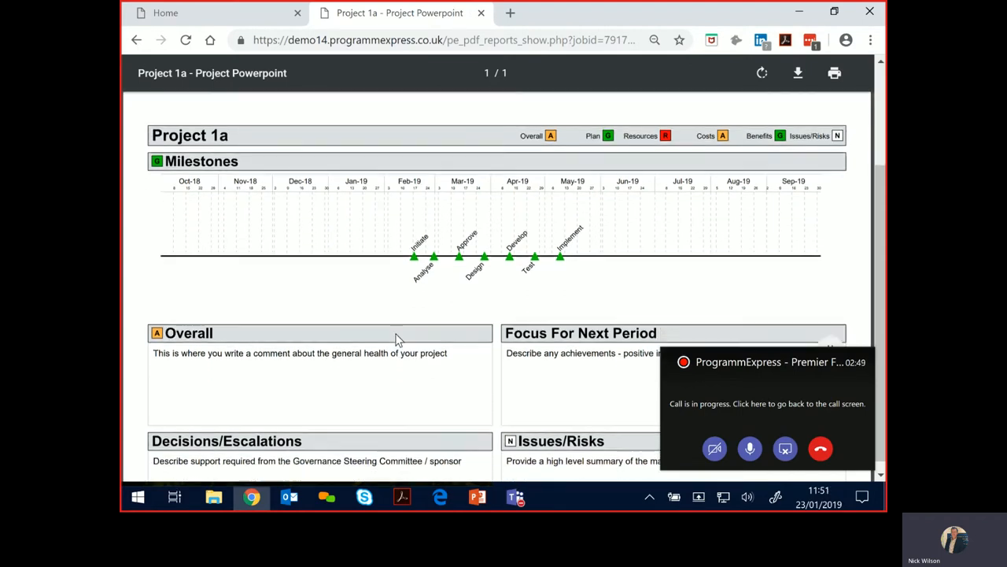
scroll(down, 3)
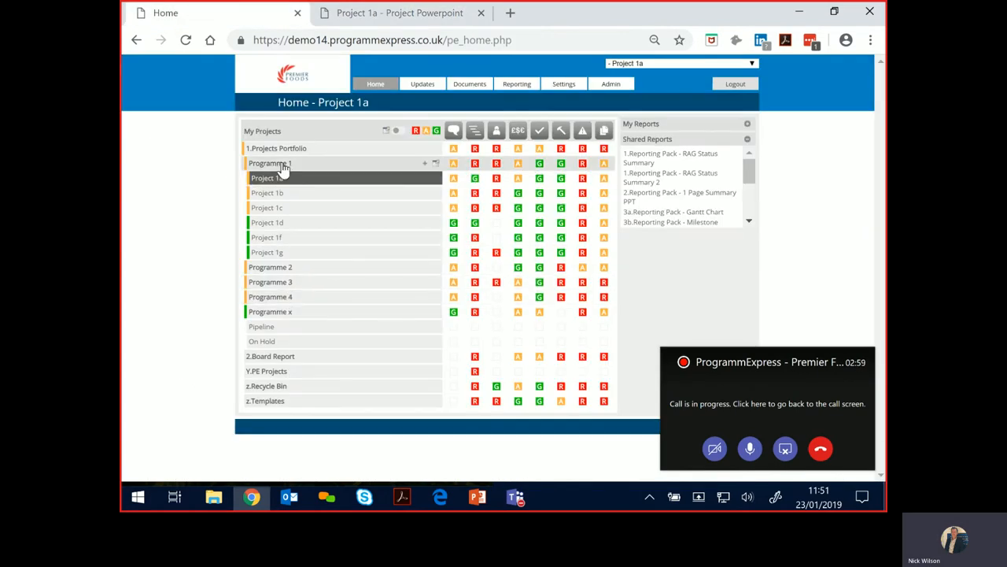
click(277, 148)
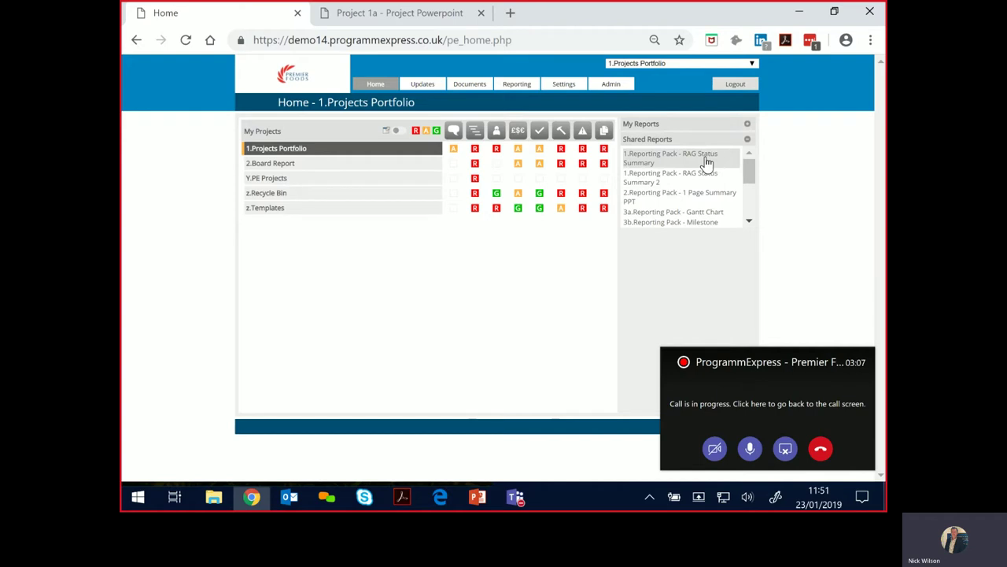
Step: View the '1.Reporting Pack - RAG Status Summary' shared report
click(670, 157)
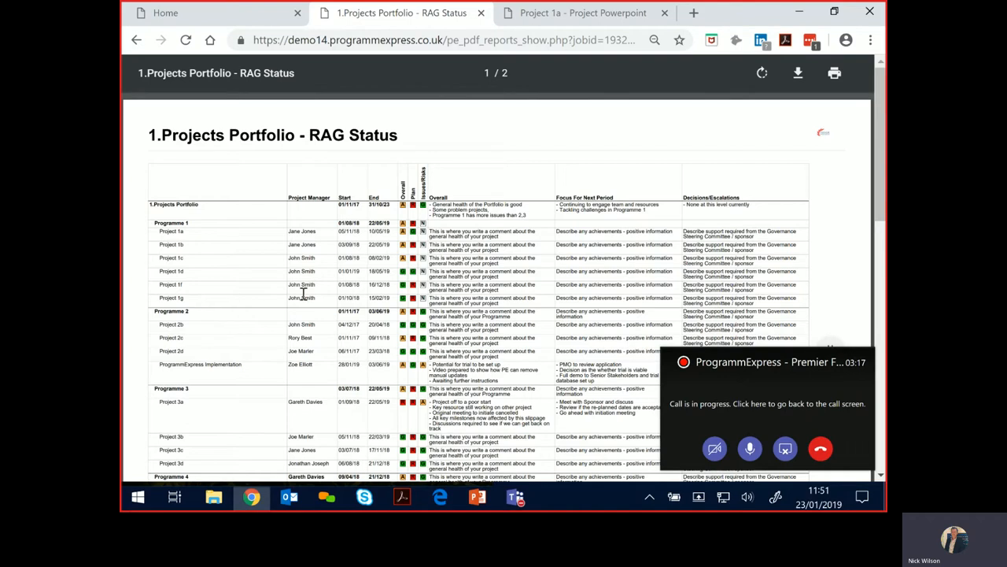
mouse_move(718, 270)
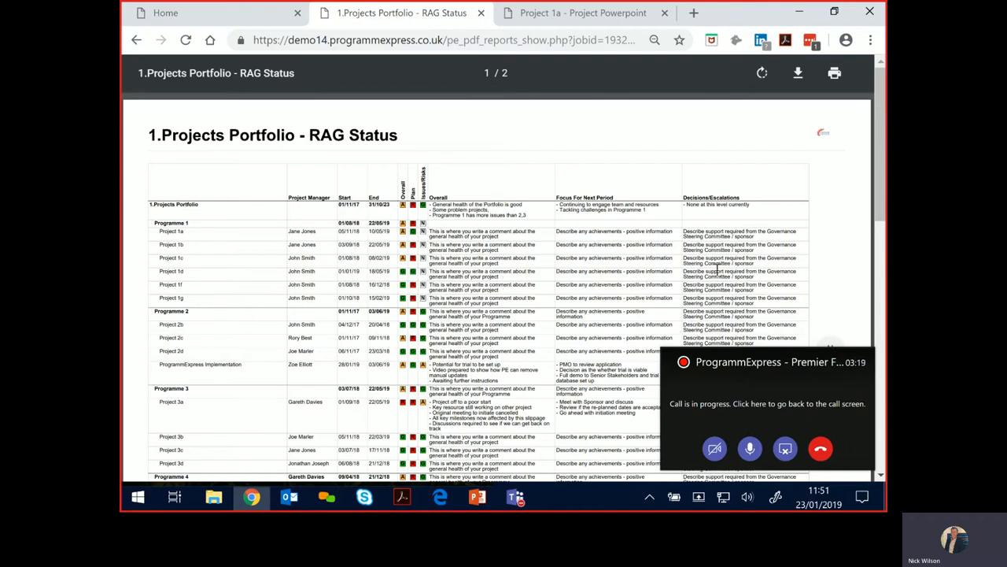
mouse_move(674, 271)
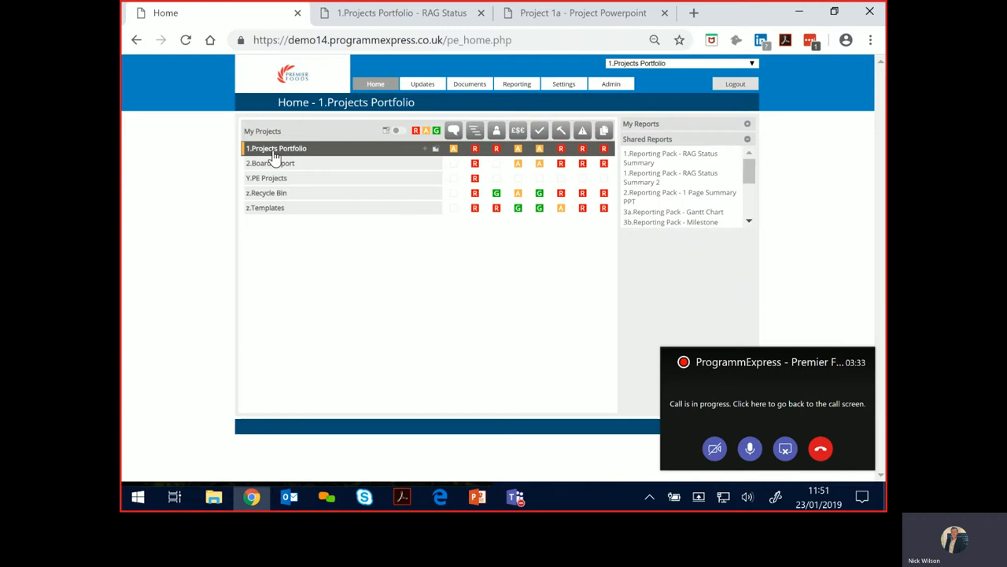
click(610, 84)
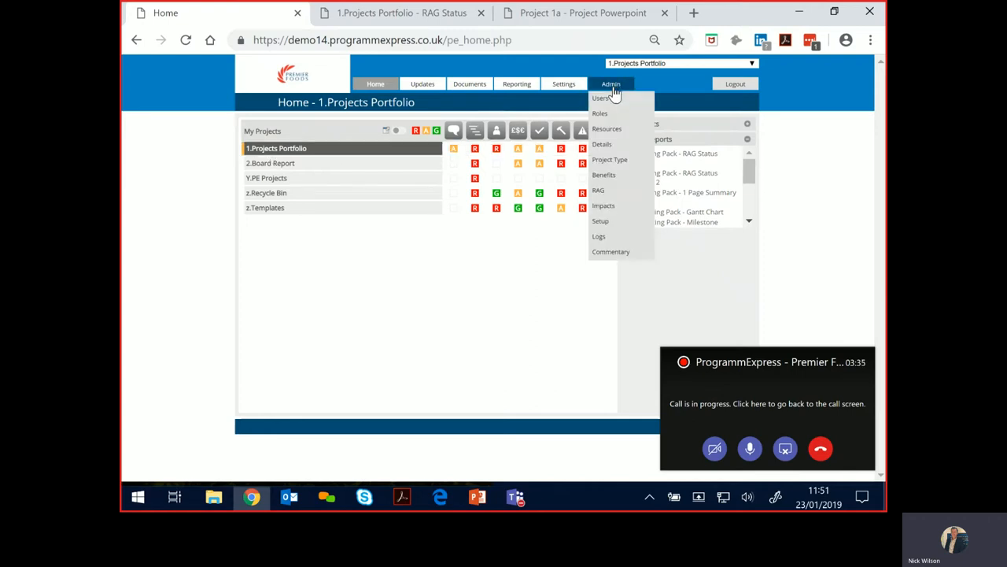
mouse_move(611, 236)
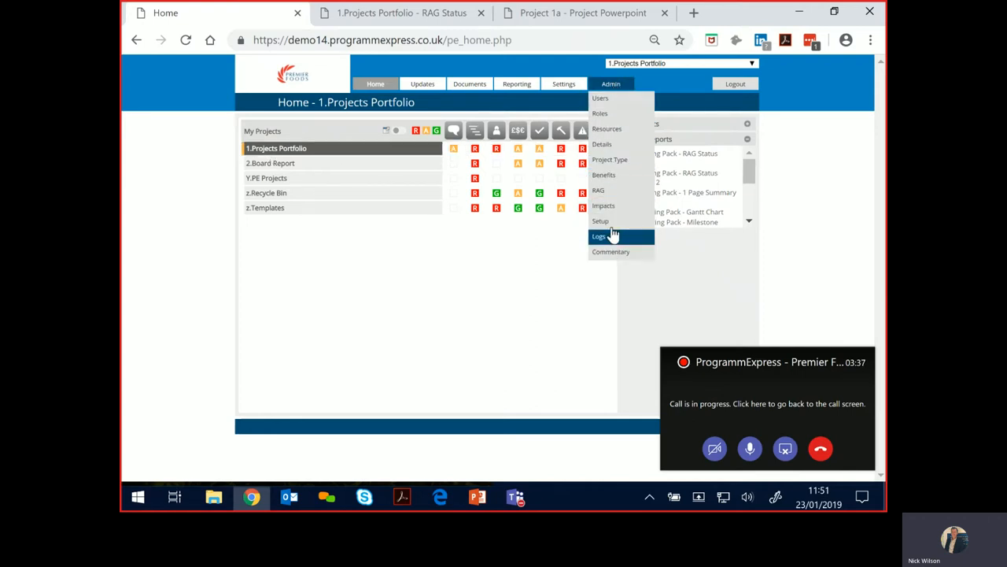
mouse_move(605, 191)
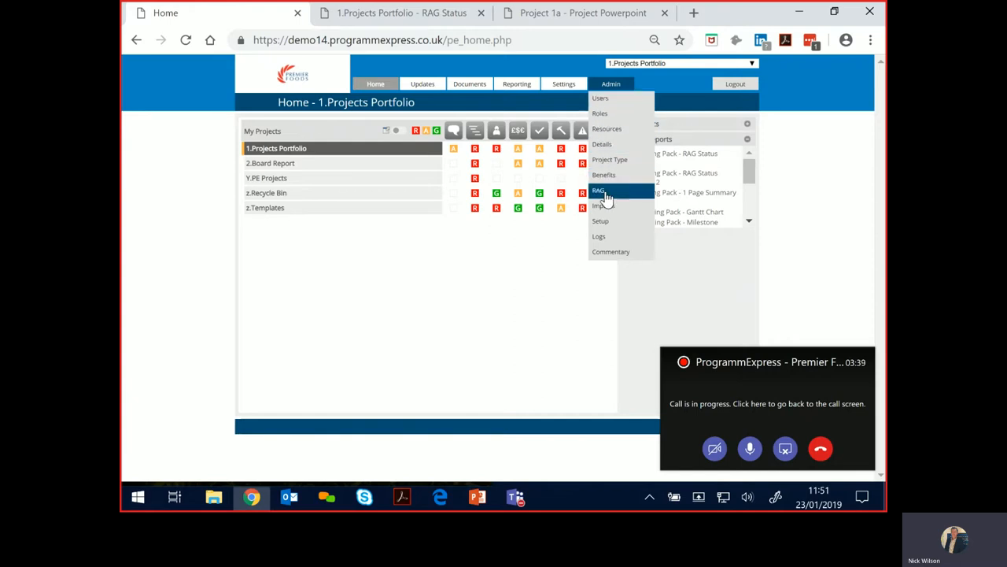
mouse_move(600, 103)
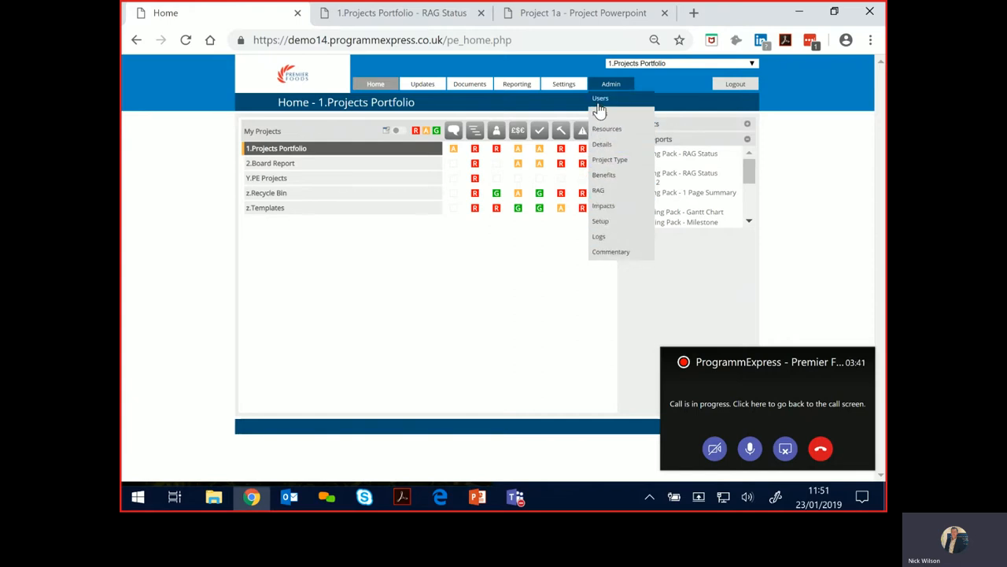
mouse_move(598, 102)
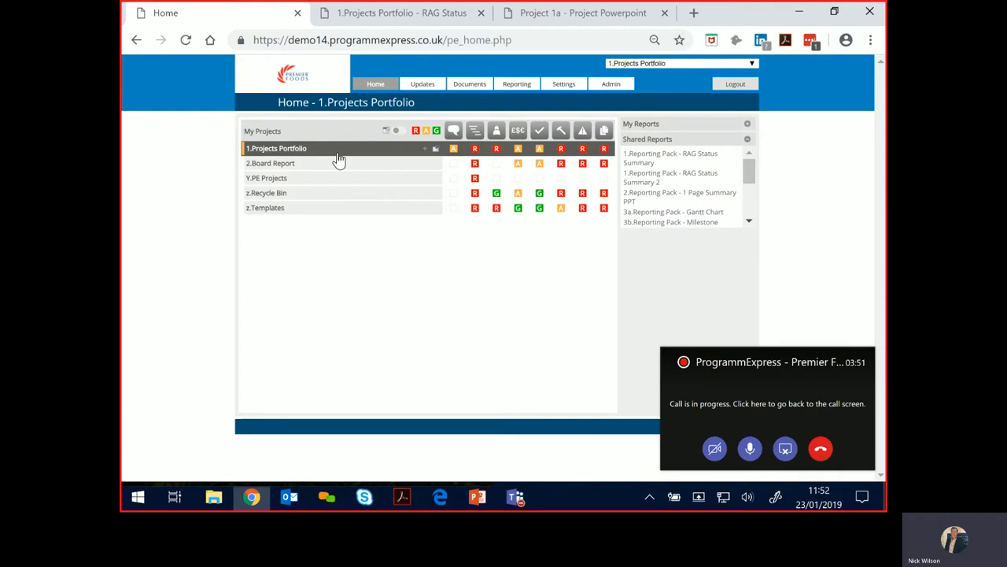
Step: Log out and sign in again with the admin credentials
click(384, 41)
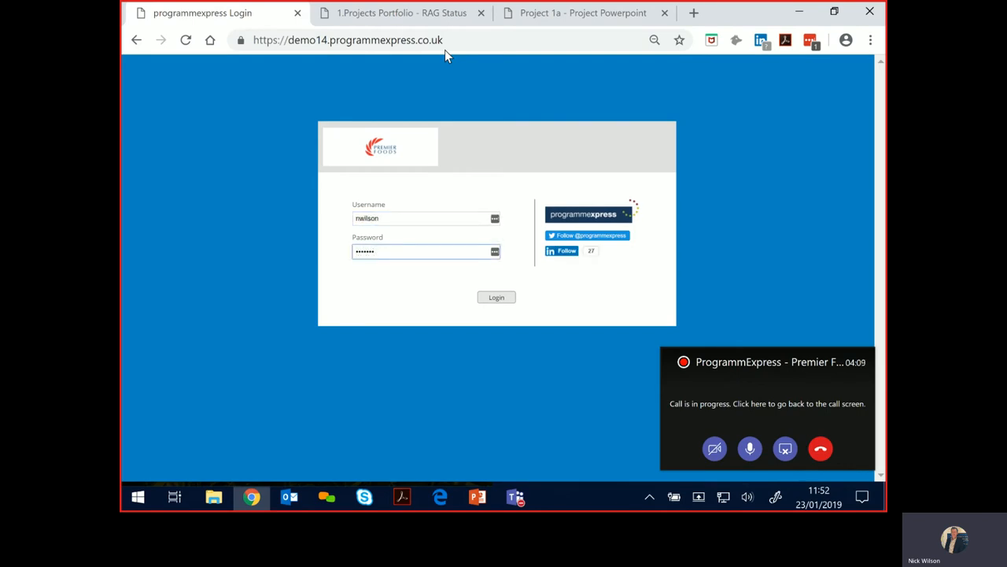
click(496, 295)
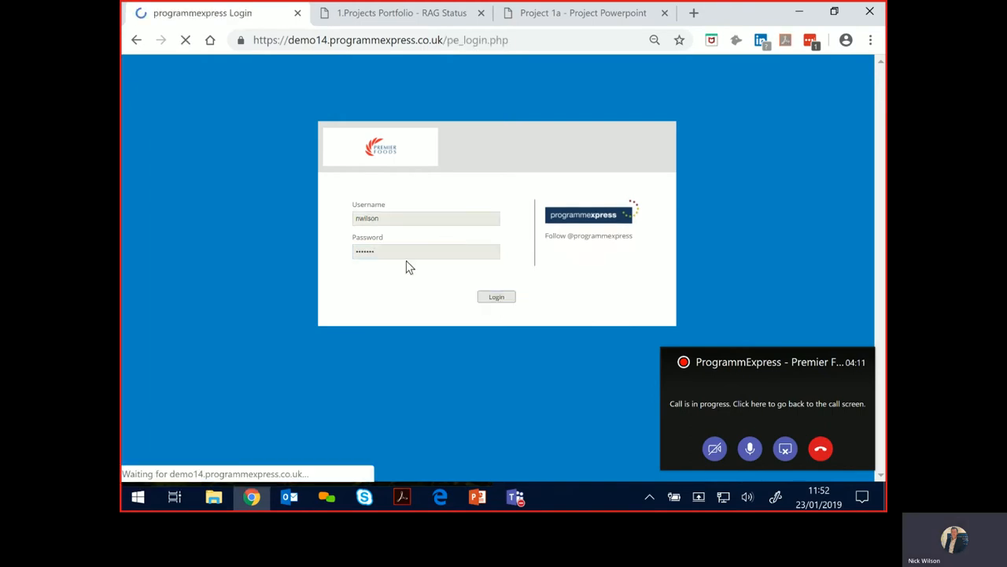
click(496, 296)
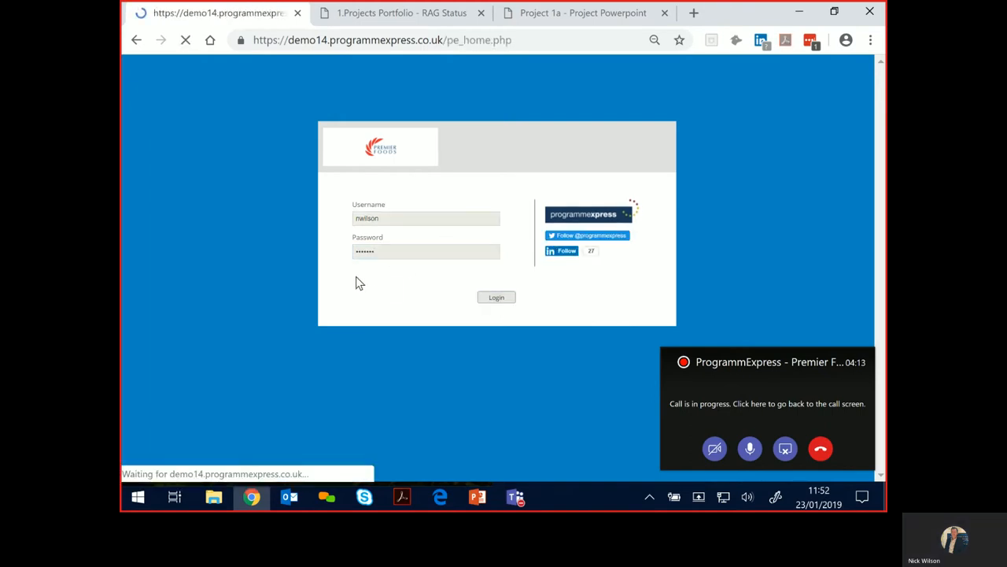
click(496, 296)
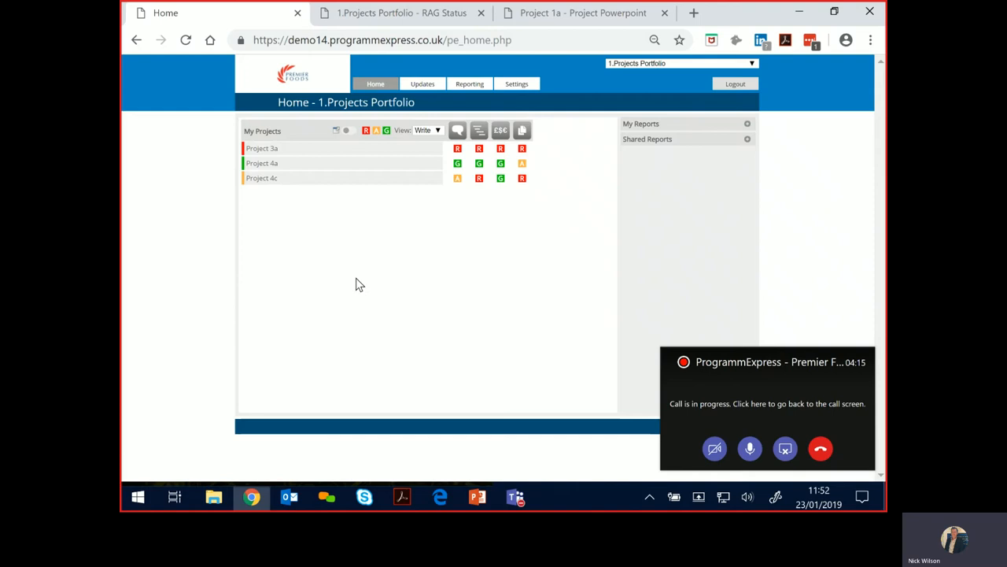
mouse_move(277, 208)
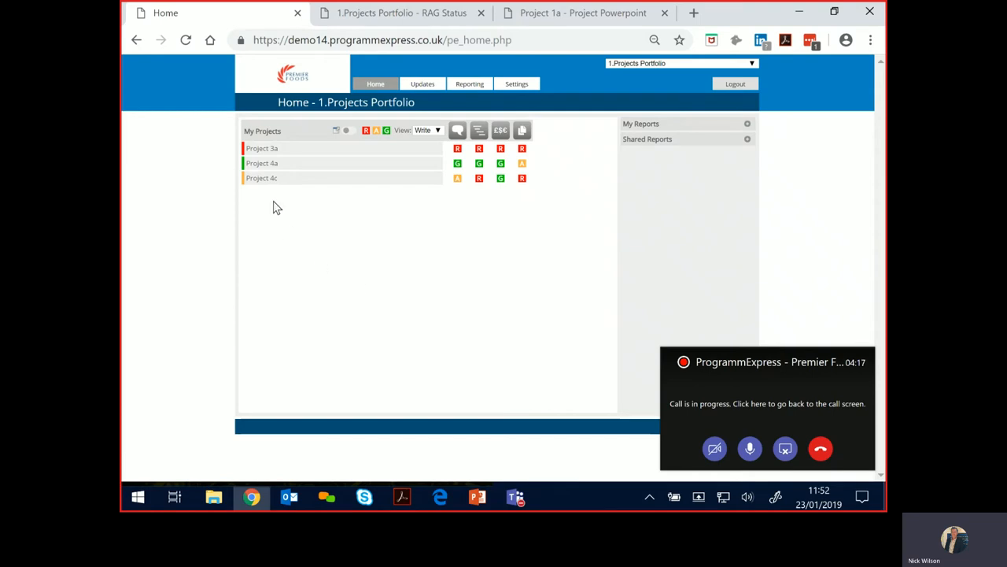
mouse_move(293, 204)
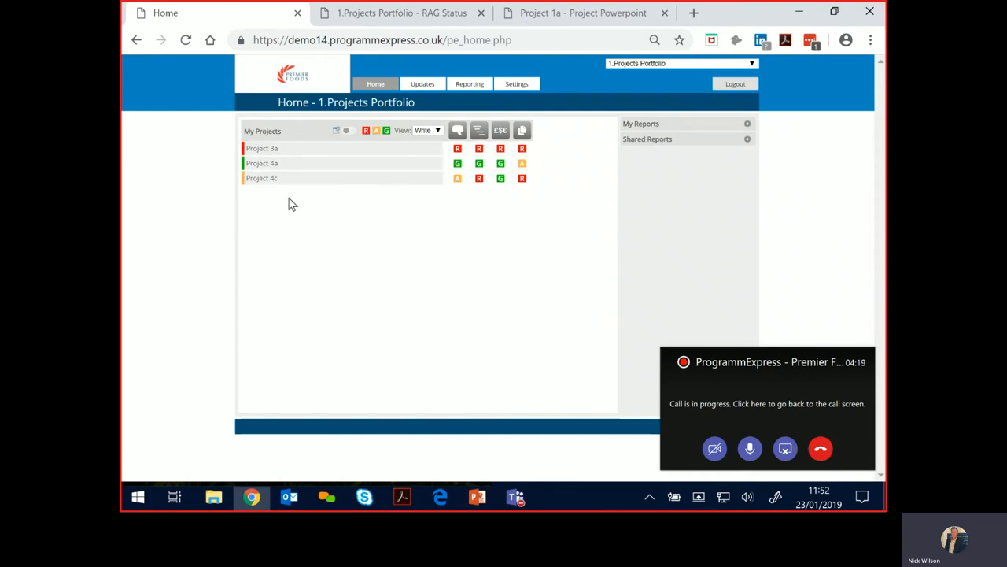
mouse_move(252, 178)
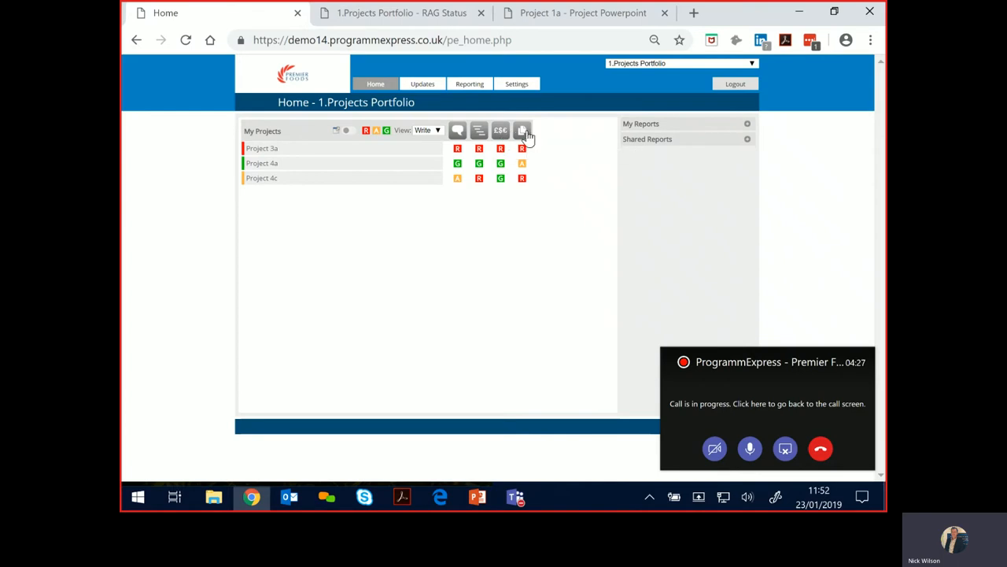
mouse_move(522, 129)
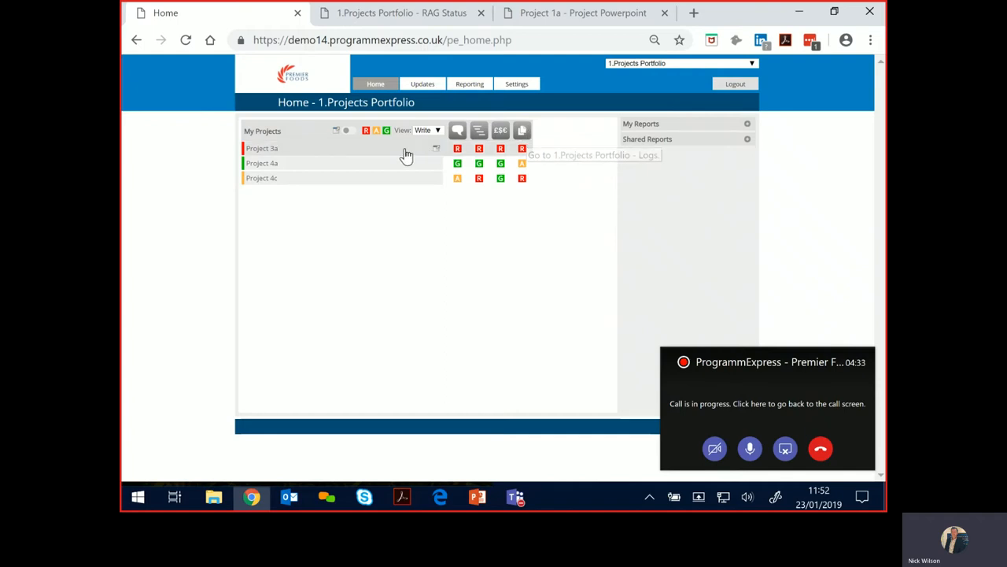
mouse_move(458, 155)
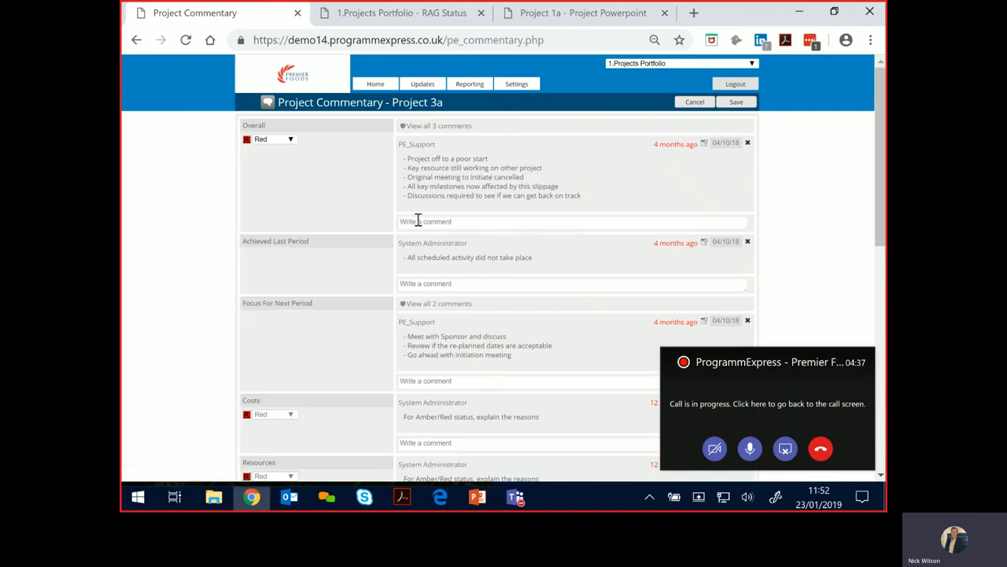
click(550, 221)
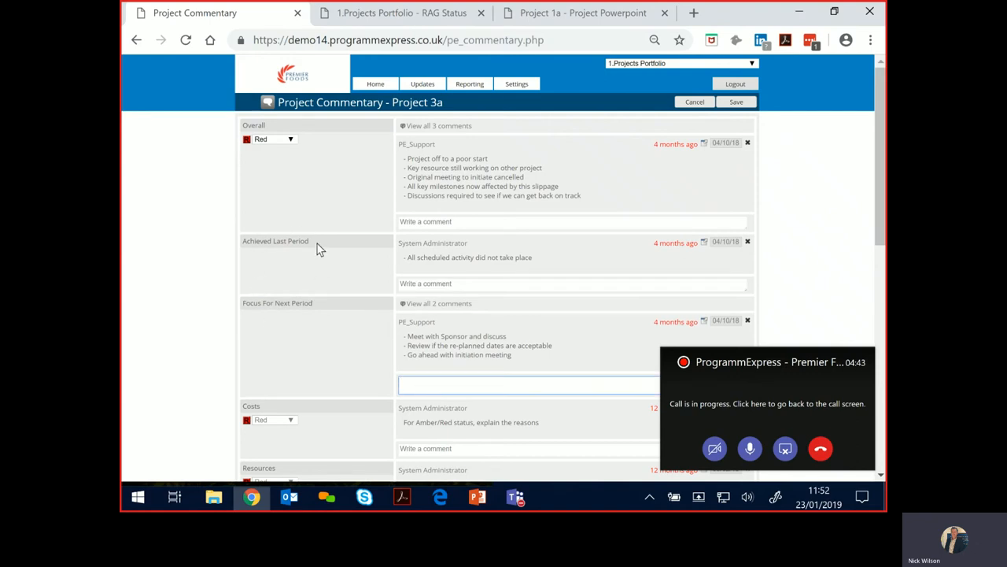
mouse_move(420, 94)
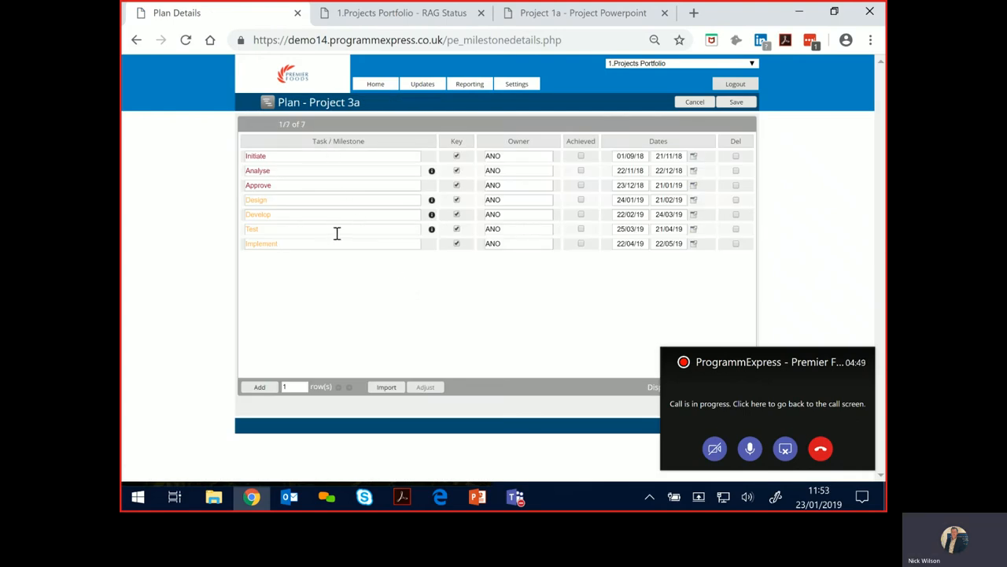
mouse_move(547, 239)
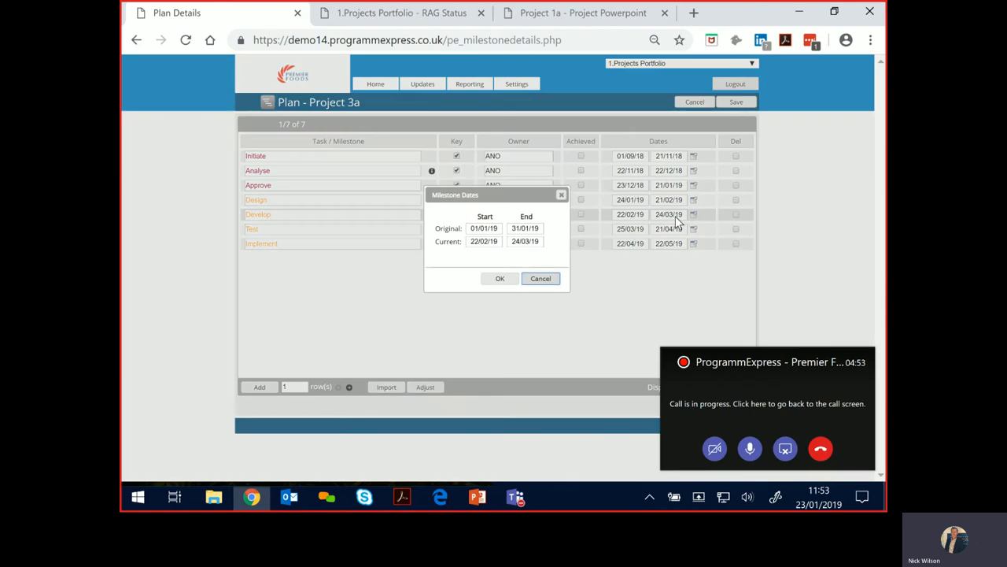
mouse_move(554, 230)
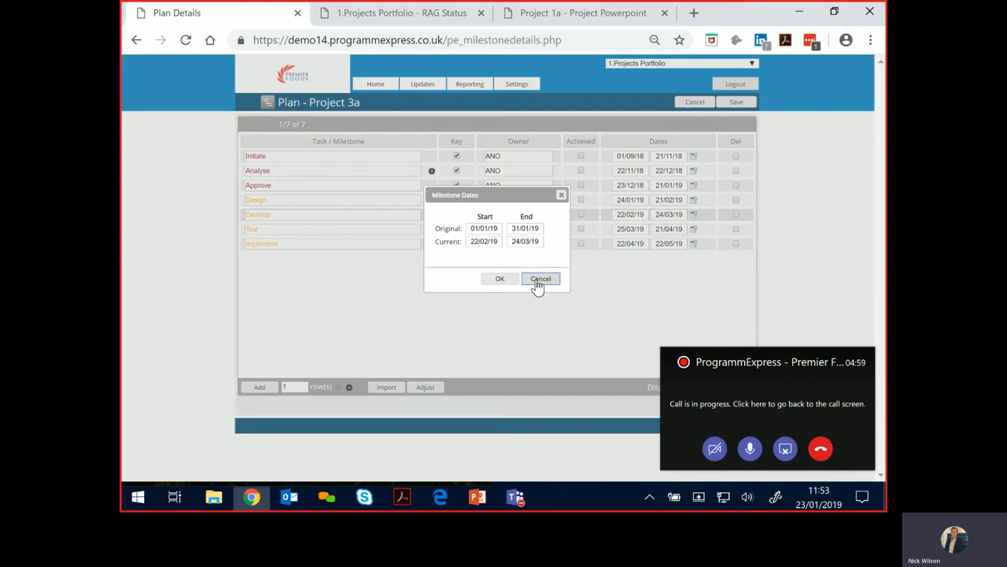
Step: Cancel the Develop milestone dates dialog, leaving dates unchanged
click(539, 277)
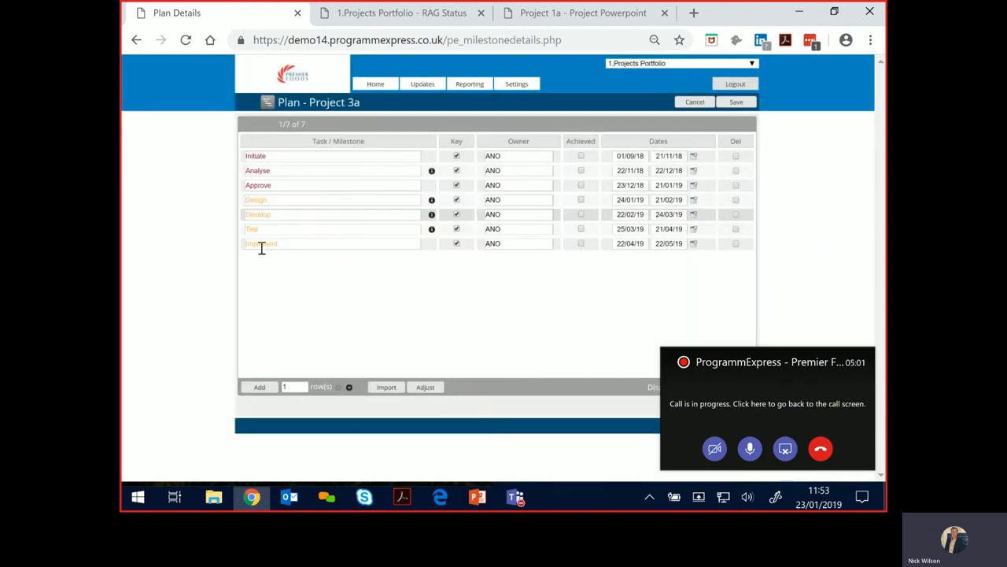
mouse_move(281, 173)
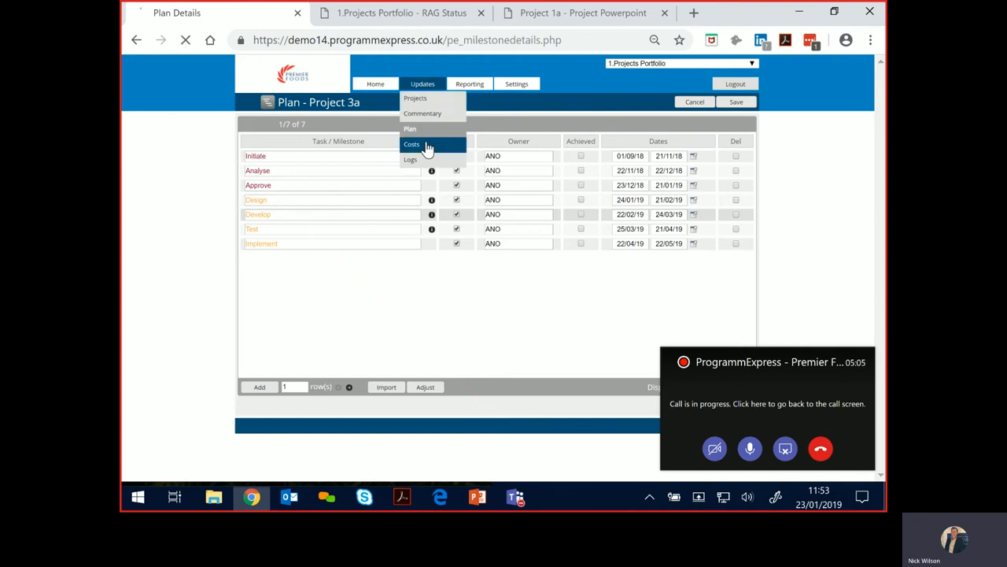
Step: Show the Project 3a Costs page, then list the update pages again
click(413, 145)
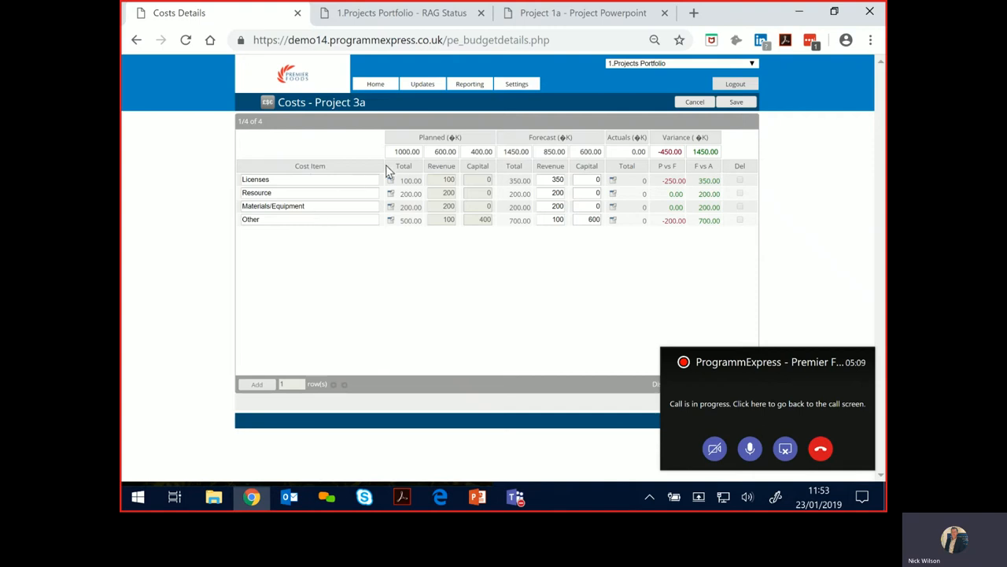
mouse_move(456, 176)
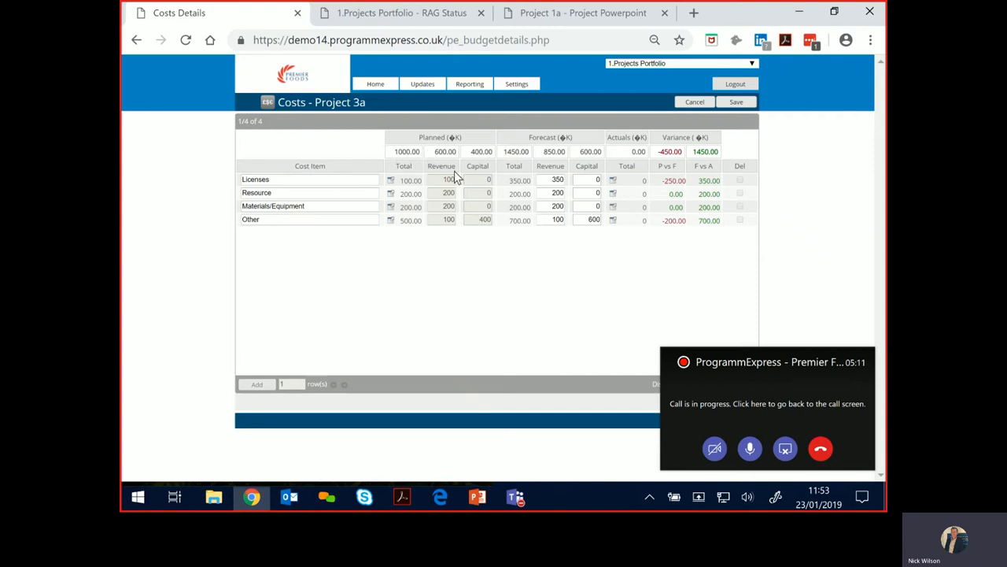
mouse_move(501, 167)
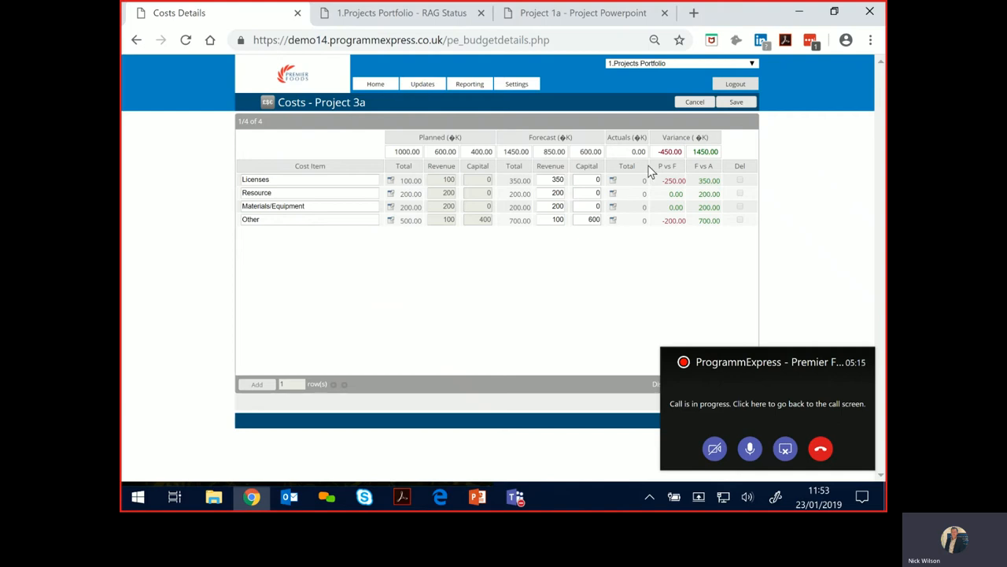
click(422, 84)
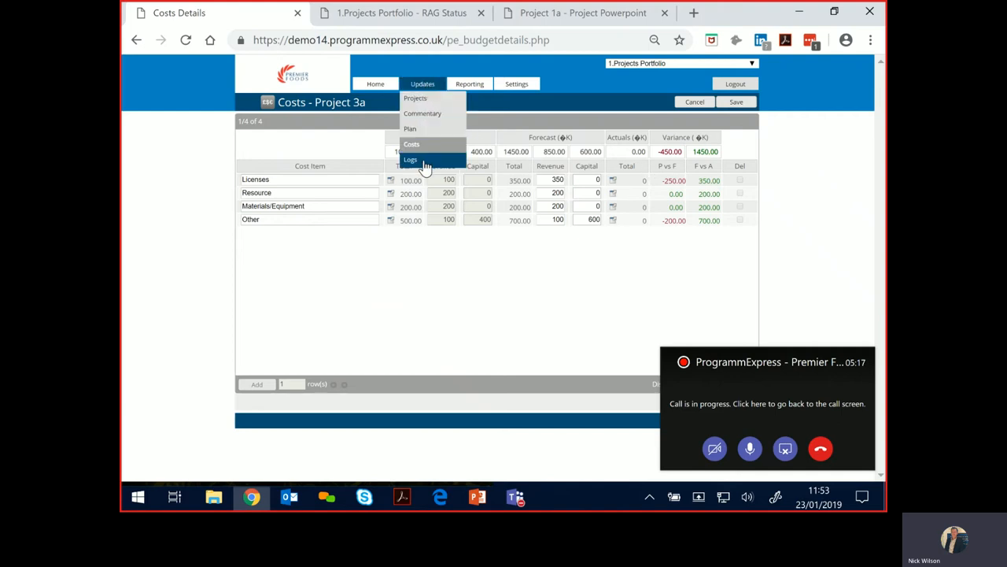
Step: Show the Project 3a Logs page with its issue, decision, action and lesson learnt entries
click(409, 159)
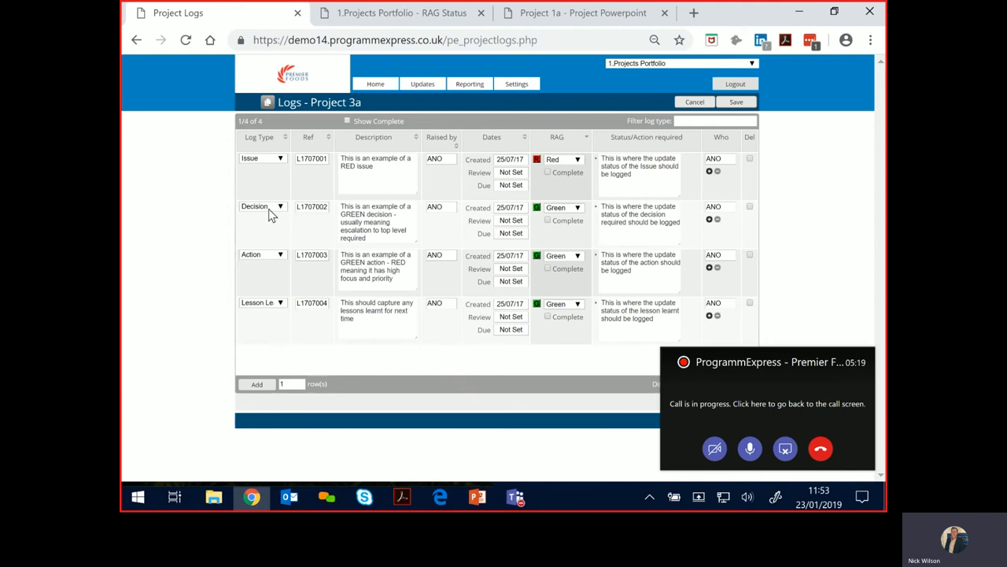
click(281, 206)
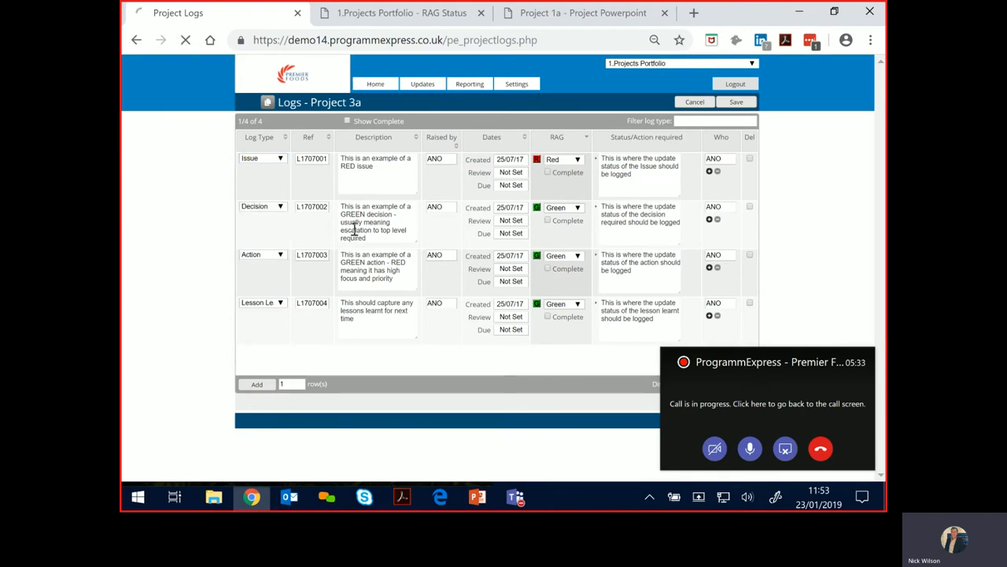
Step: Return to the Project 3a home page and generate the 1 Page Overview report
click(374, 84)
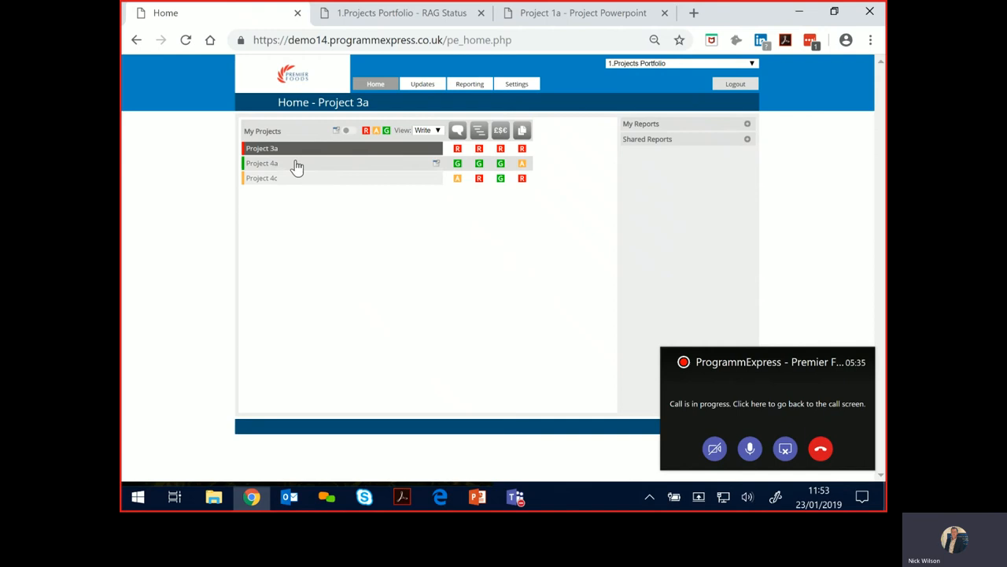
mouse_move(658, 139)
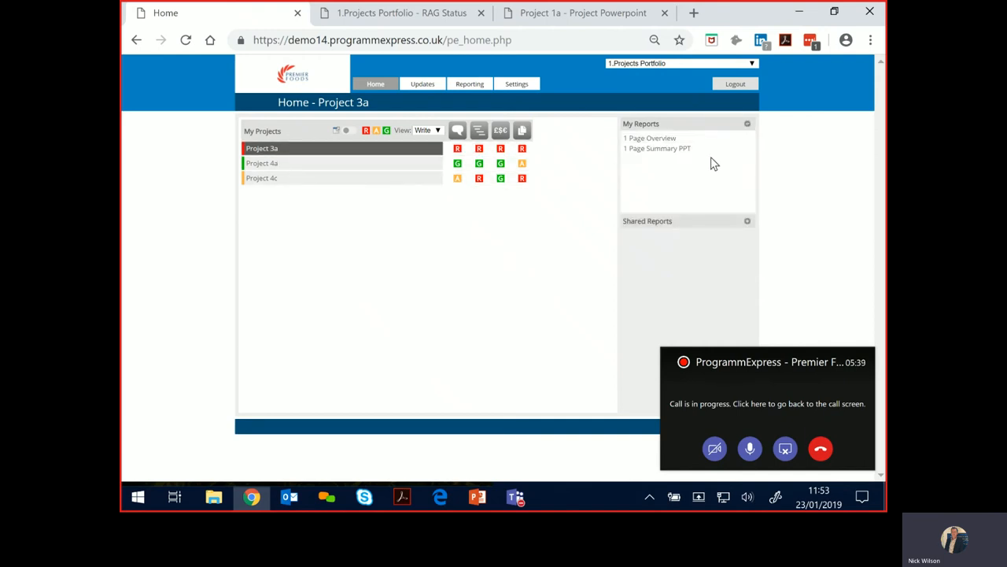
click(657, 148)
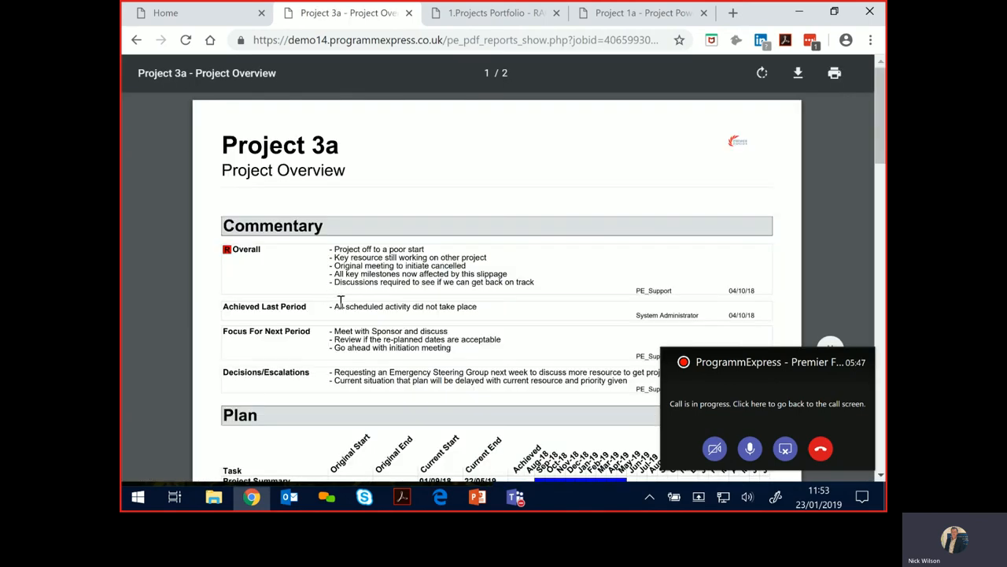
Step: Scroll the Project 3a Overview report down to its Risk Register and Project Logs
scroll(down, 3)
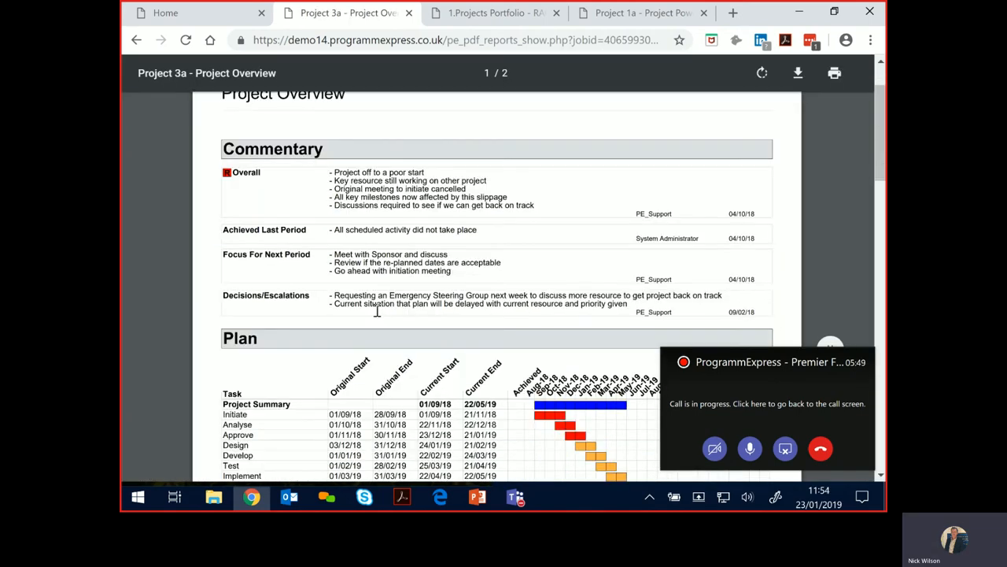
scroll(down, 3)
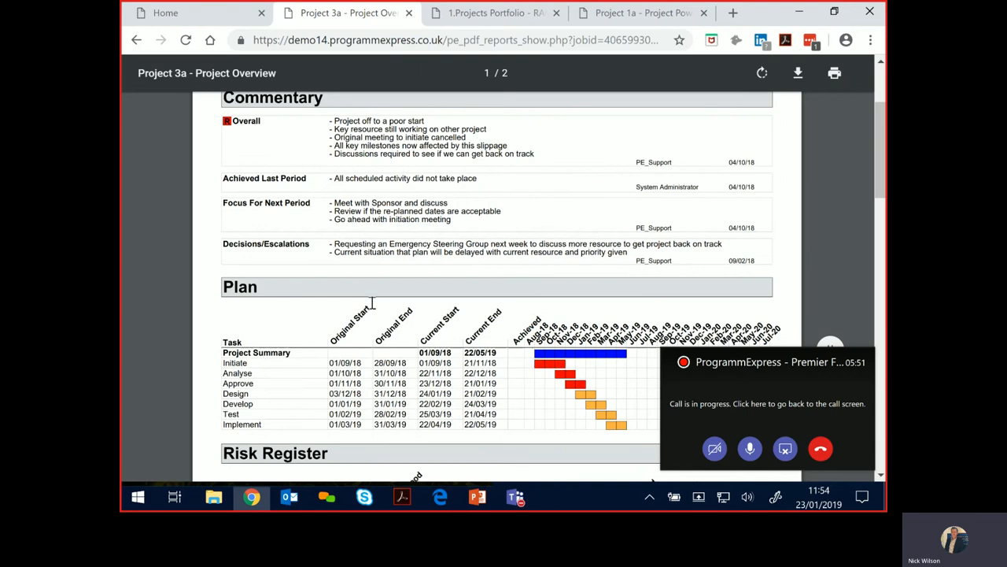
scroll(down, 3)
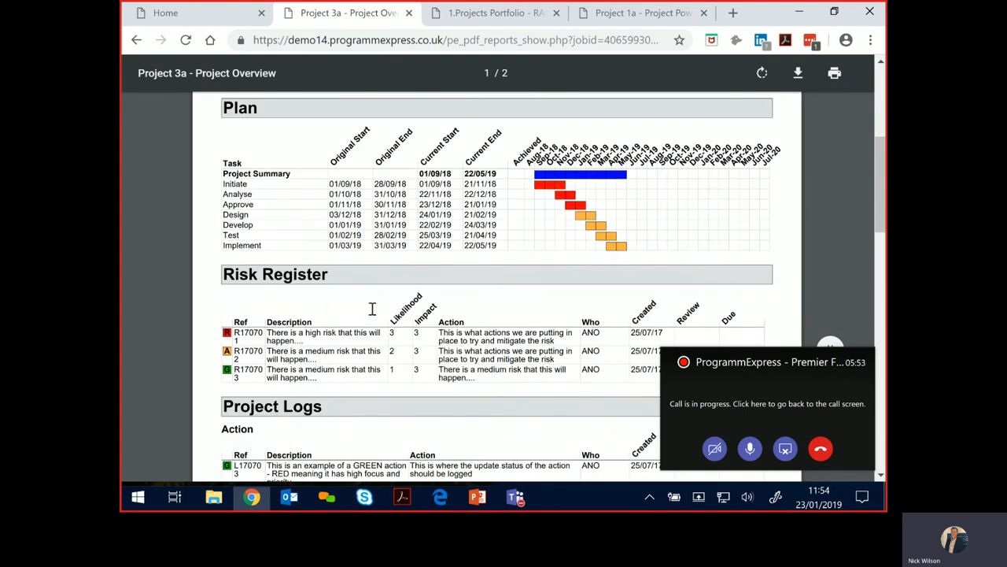
mouse_move(544, 192)
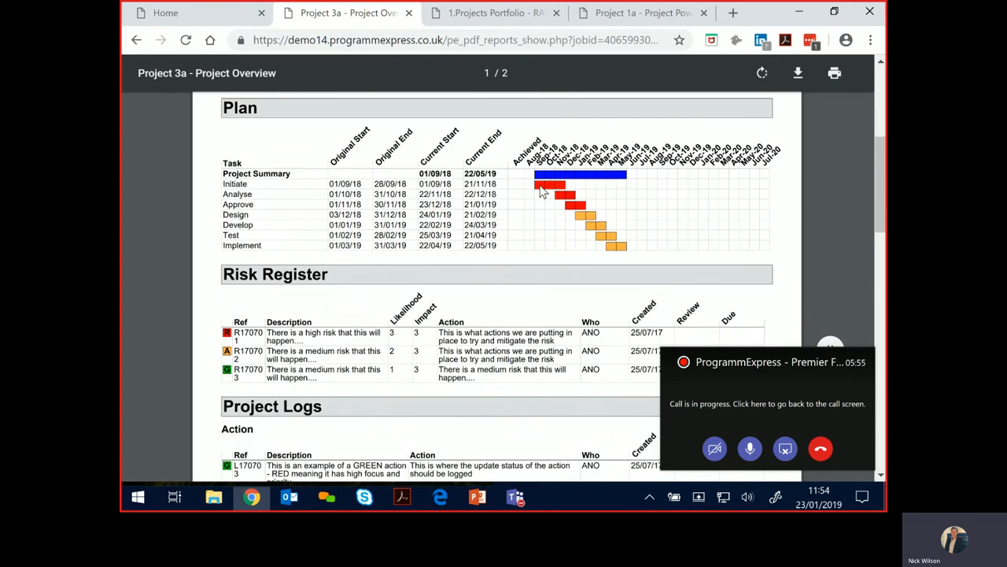
mouse_move(552, 202)
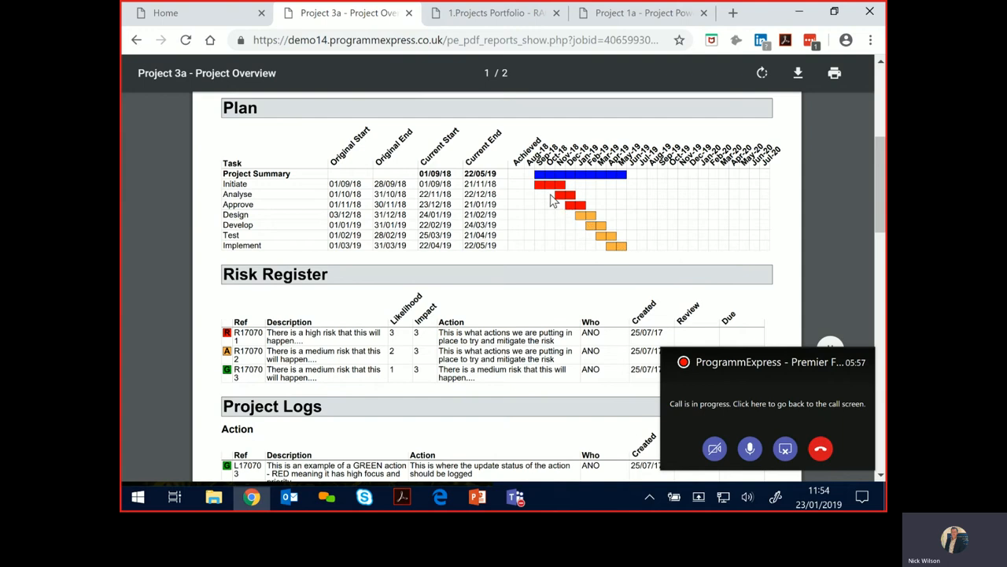
mouse_move(619, 250)
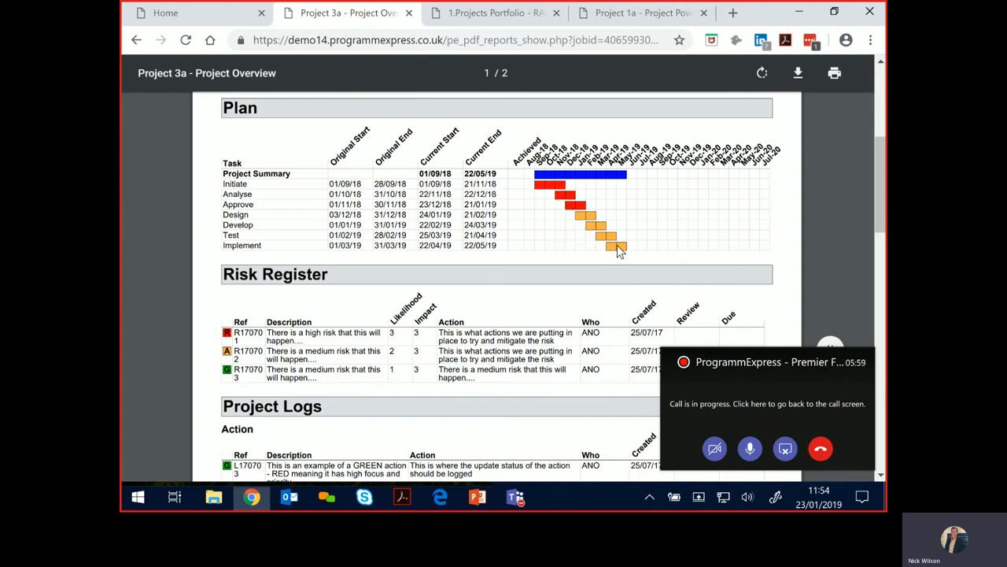
scroll(down, 3)
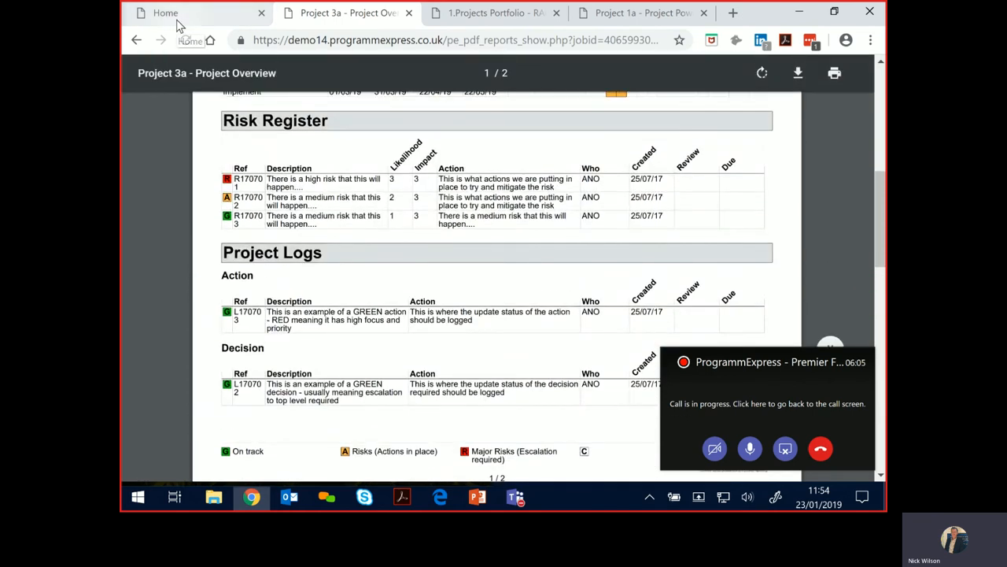
Step: Log in as pe_admin to reach the 1.Projects Portfolio home page
click(166, 12)
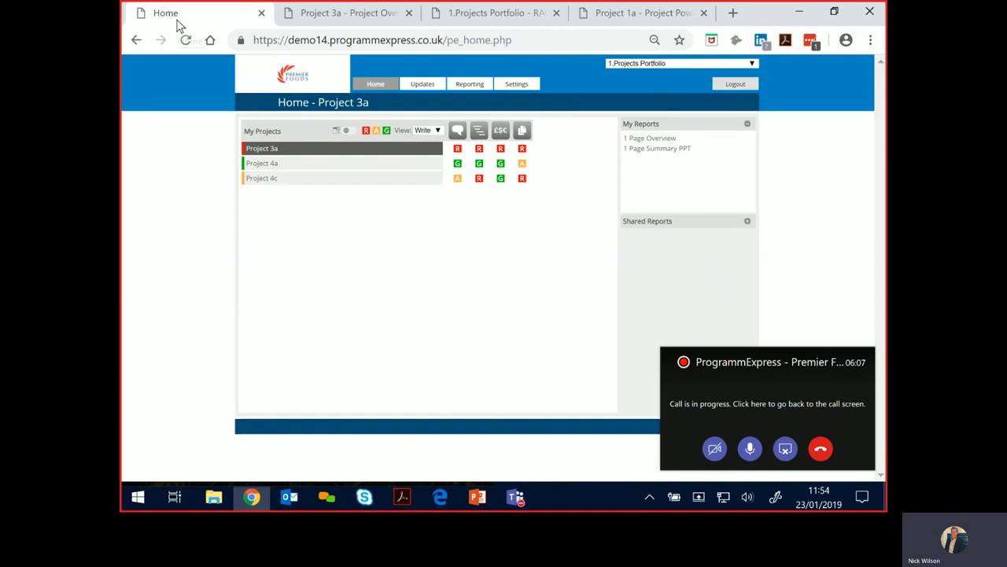
mouse_move(280, 258)
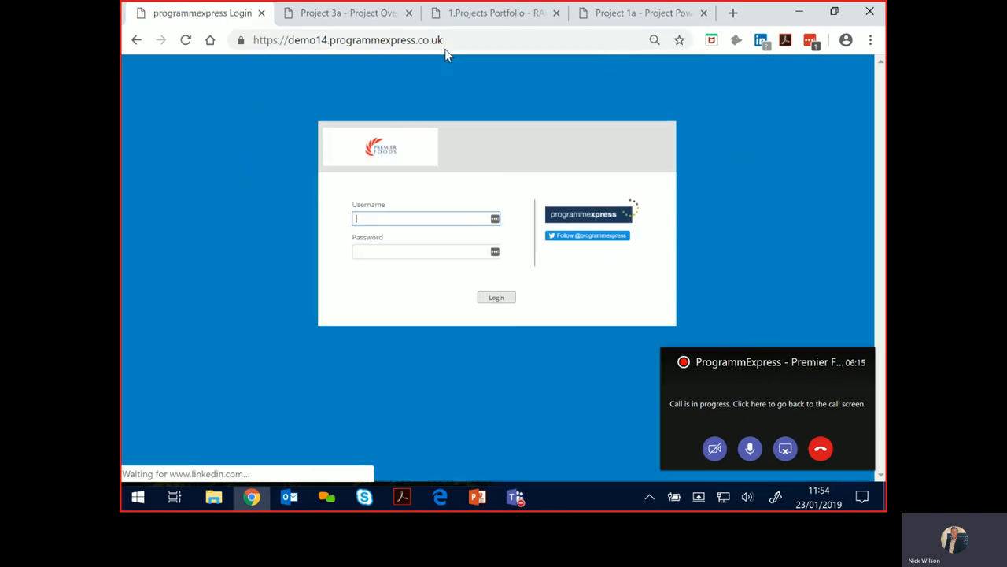
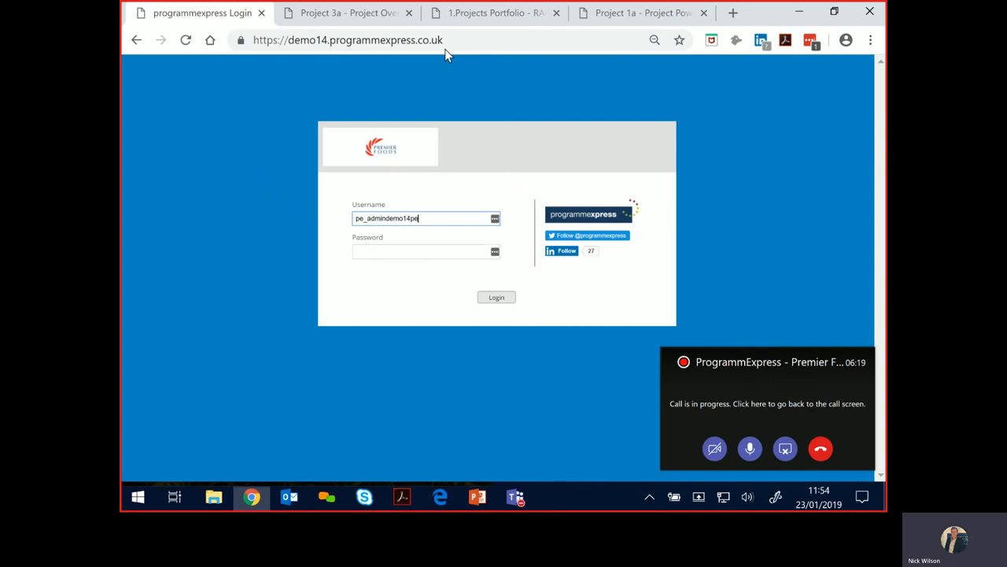
click(496, 296)
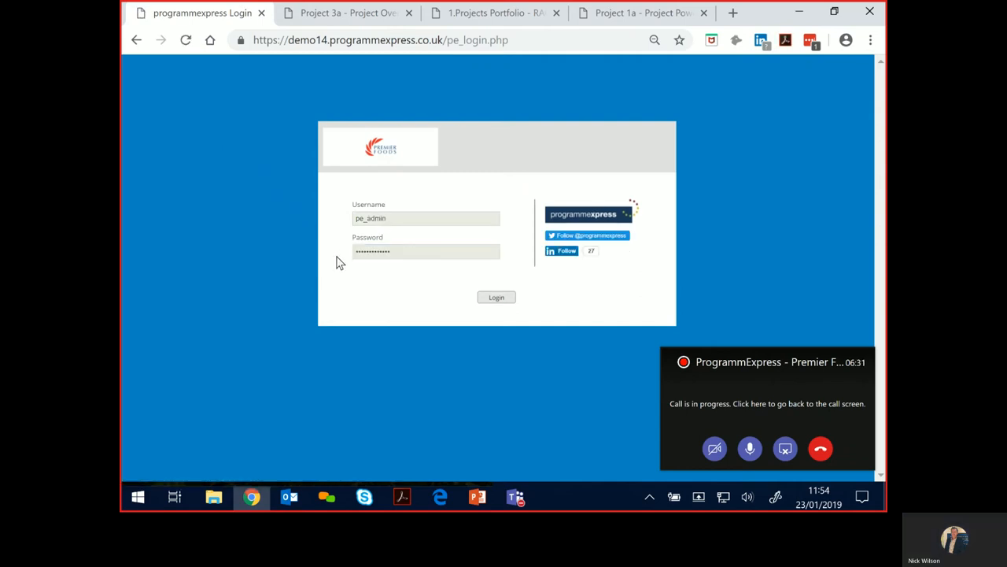
click(496, 296)
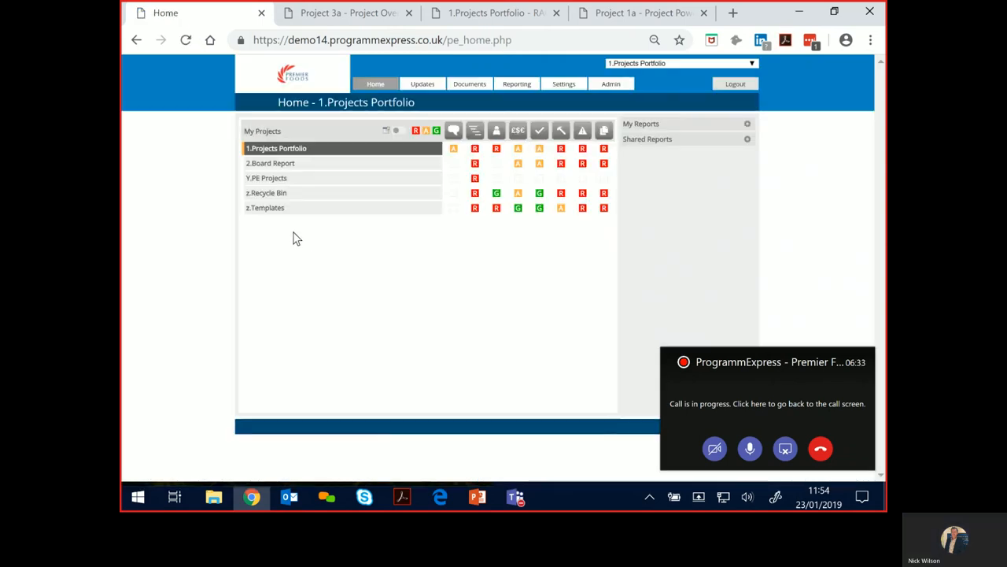
Step: Expand 1.Projects Portfolio's programmes and 2.Board Report's projects, then select 1.Projects Portfolio
click(277, 148)
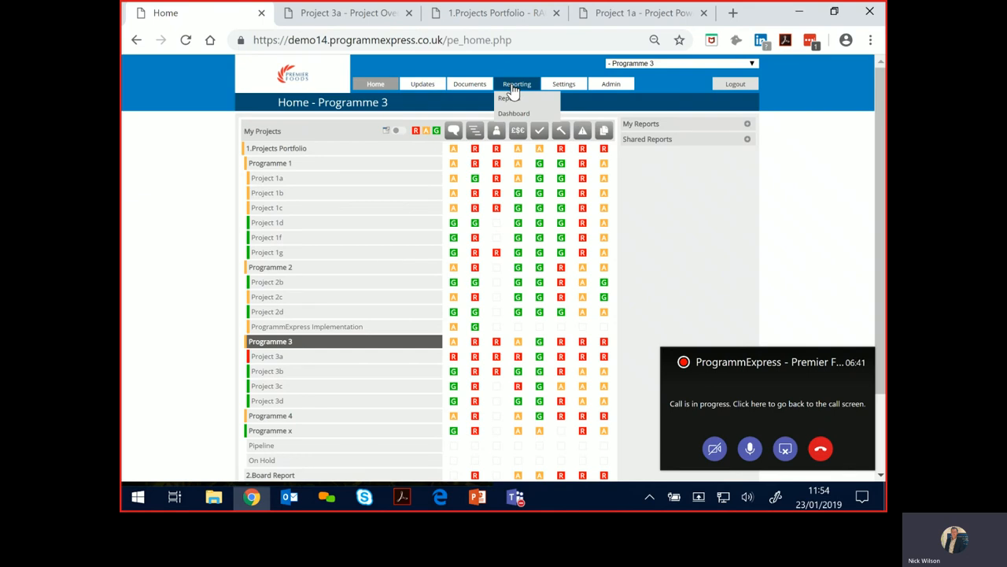
mouse_move(291, 201)
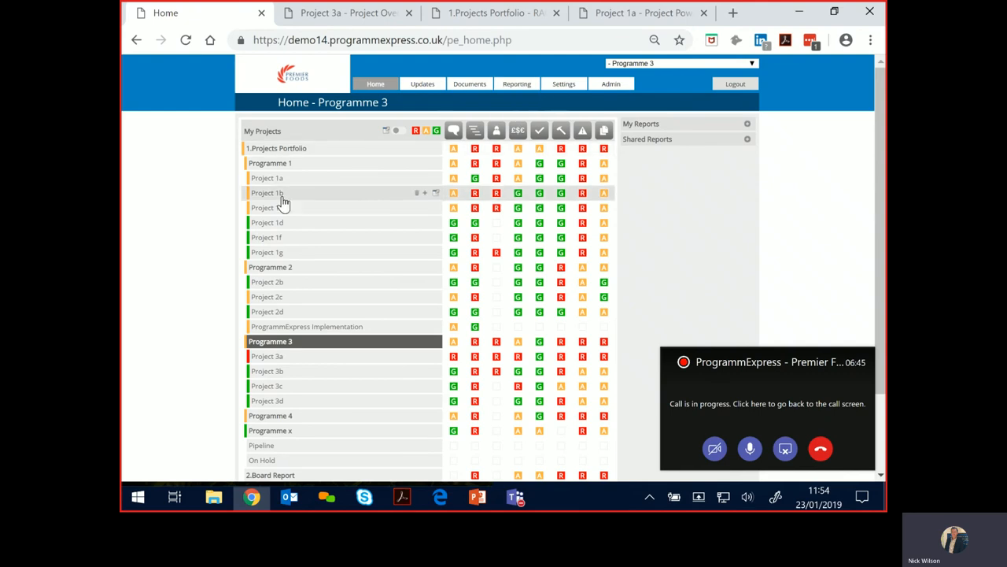
click(277, 148)
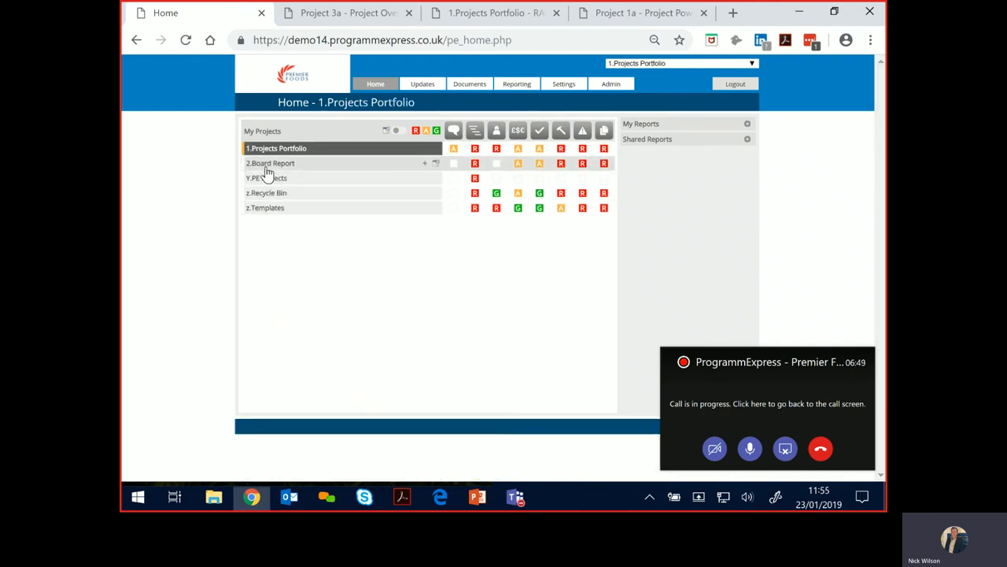
click(271, 162)
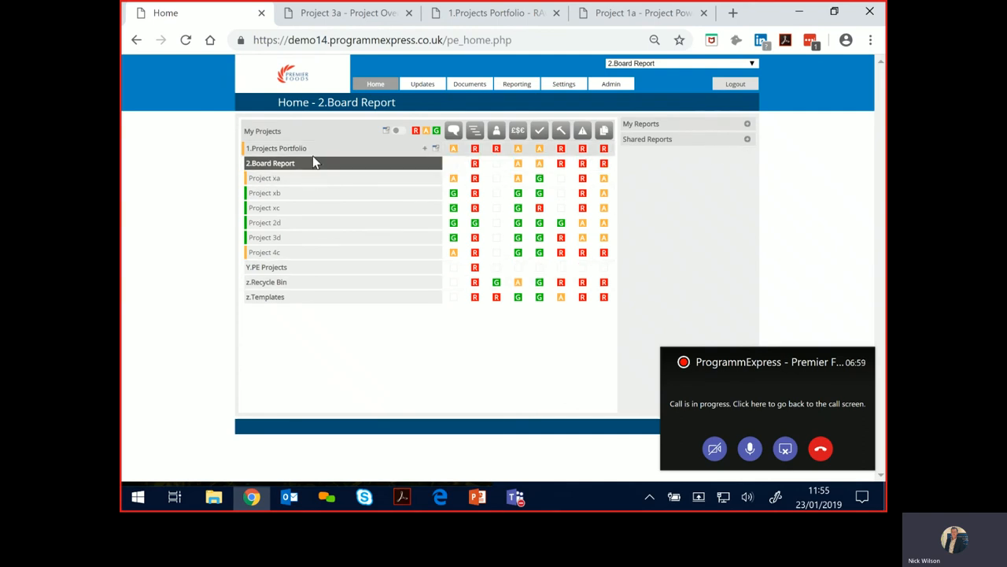
click(277, 148)
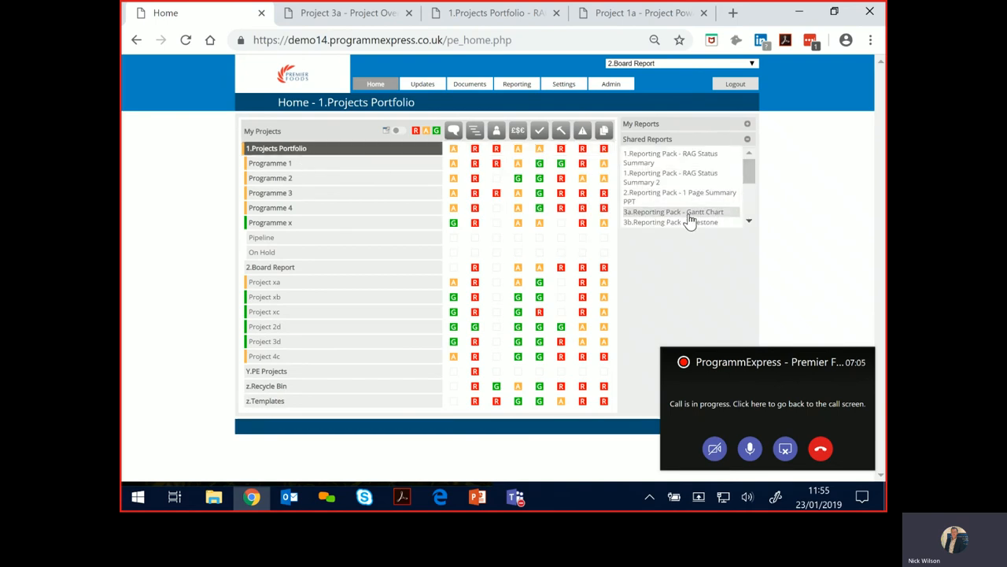
Step: View the 5a.Reporting Pack - Gantt Chart portfolio report and return home
click(678, 211)
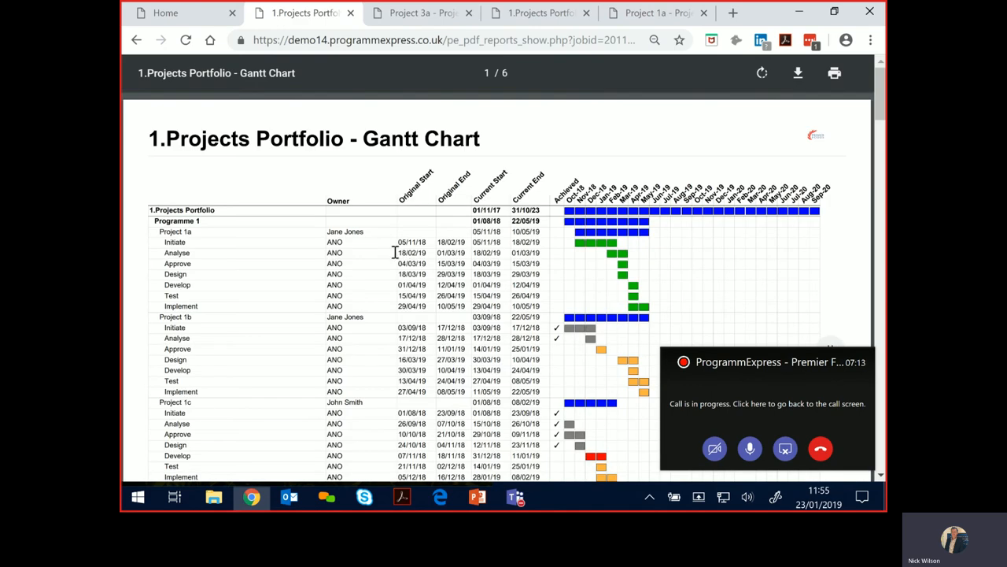
scroll(down, 3)
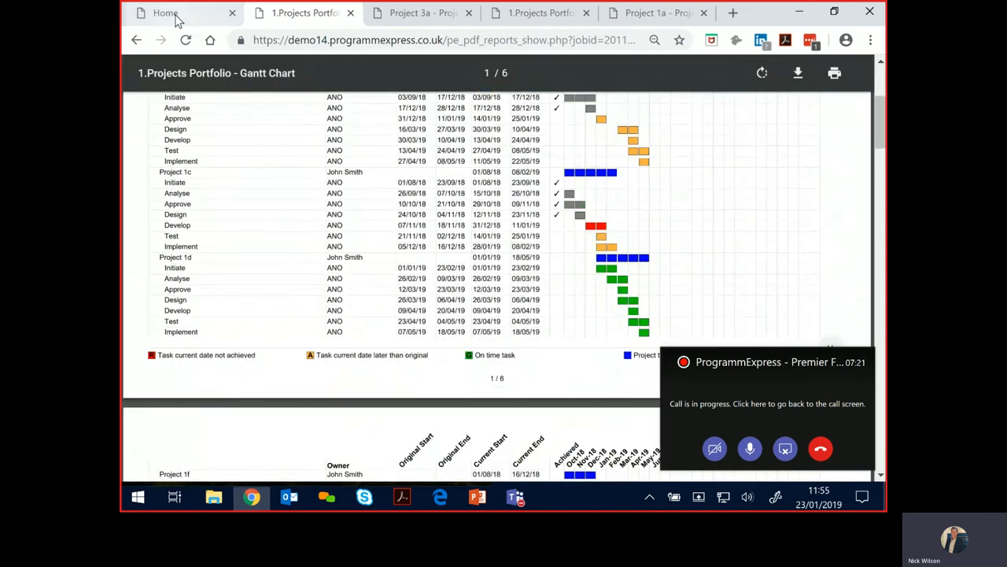
click(149, 12)
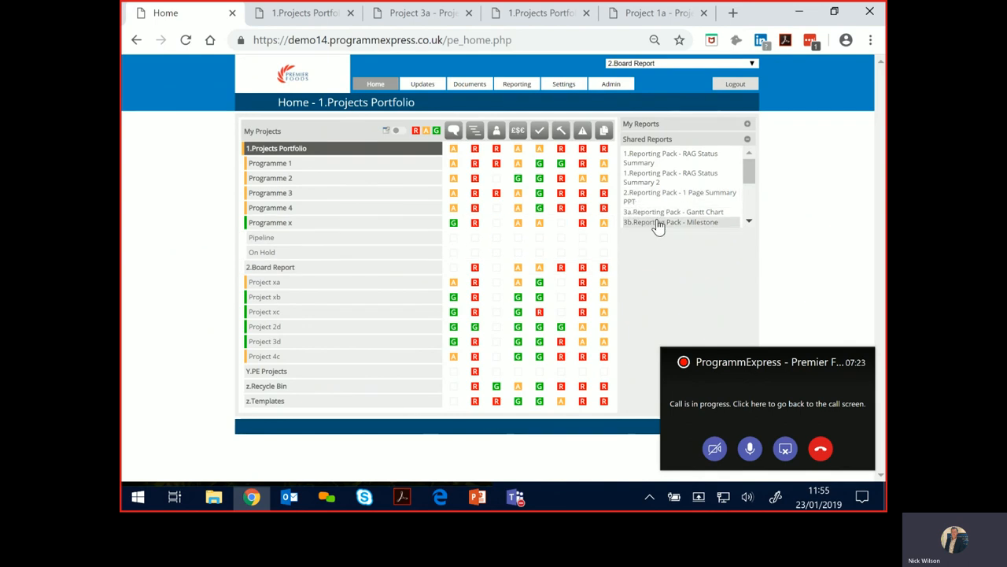
Step: View the 1.Projects Portfolio Milestone Summary report and return home
click(673, 221)
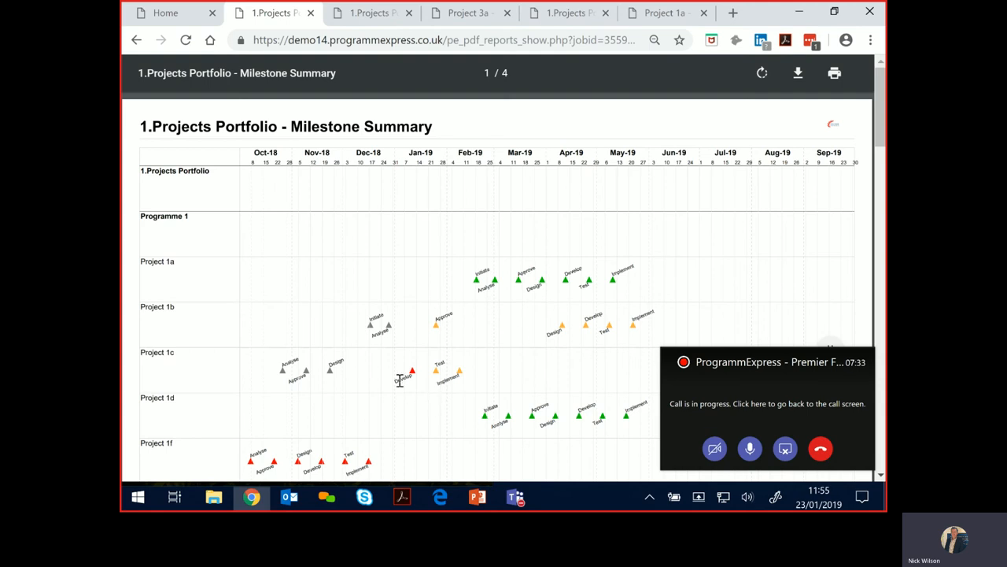
scroll(down, 3)
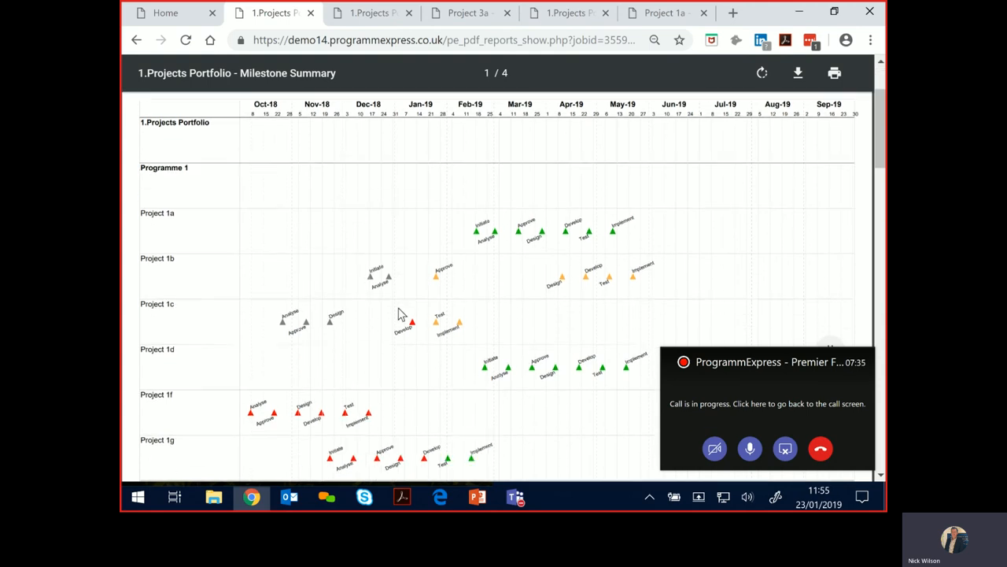
scroll(down, 3)
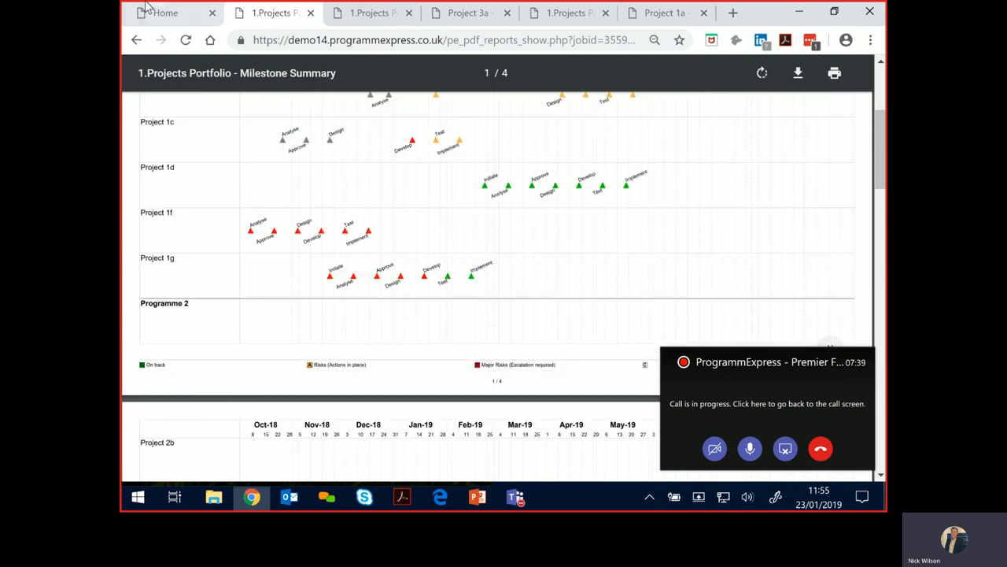
click(165, 12)
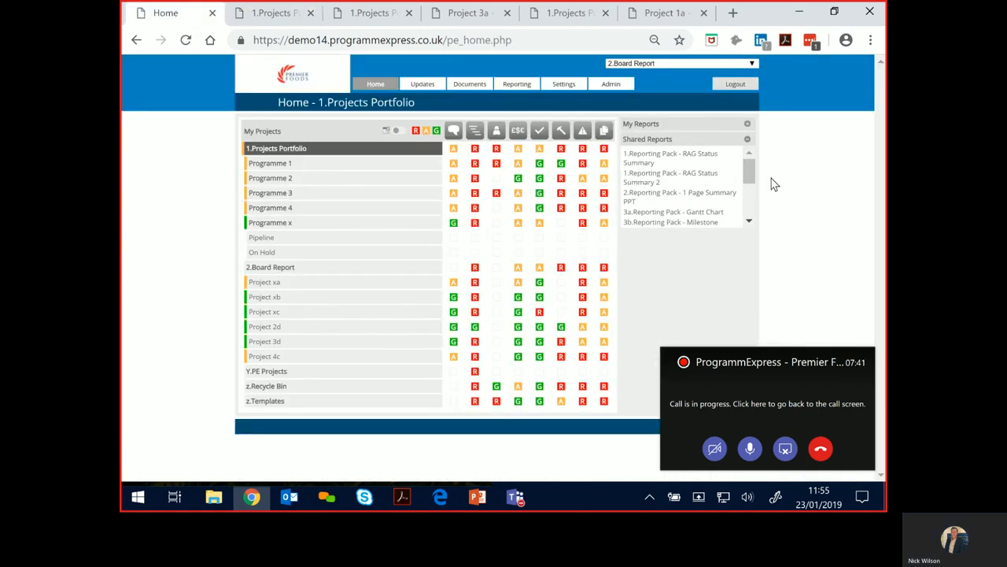
Step: View the 1.Projects Portfolio Resource Usage By Resource report and return home
scroll(down, 3)
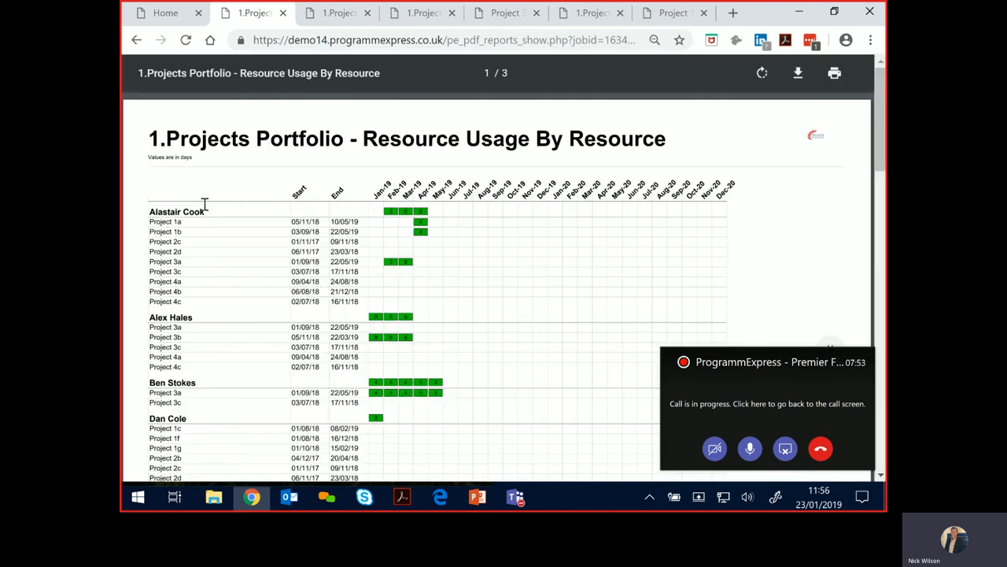
scroll(down, 3)
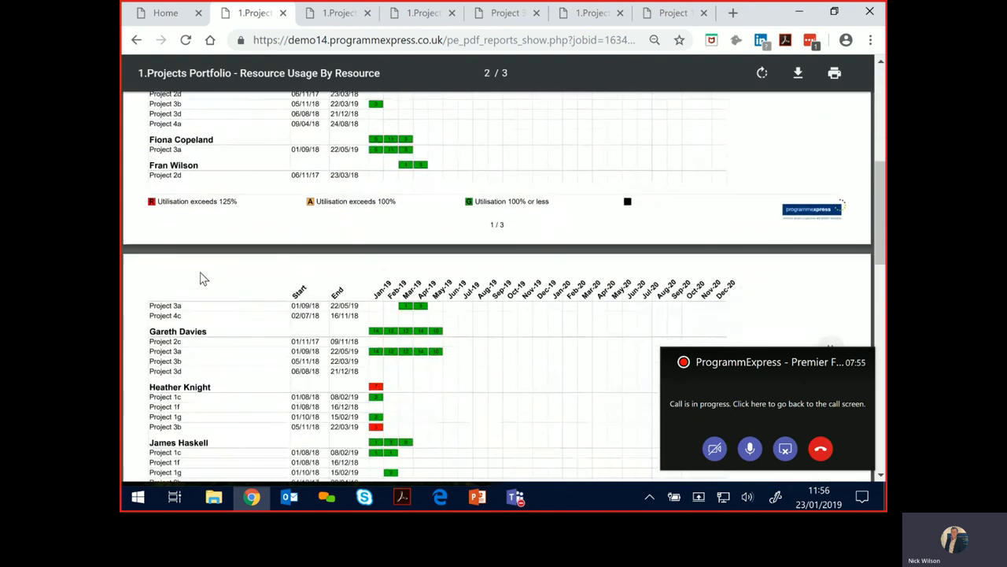
scroll(down, 3)
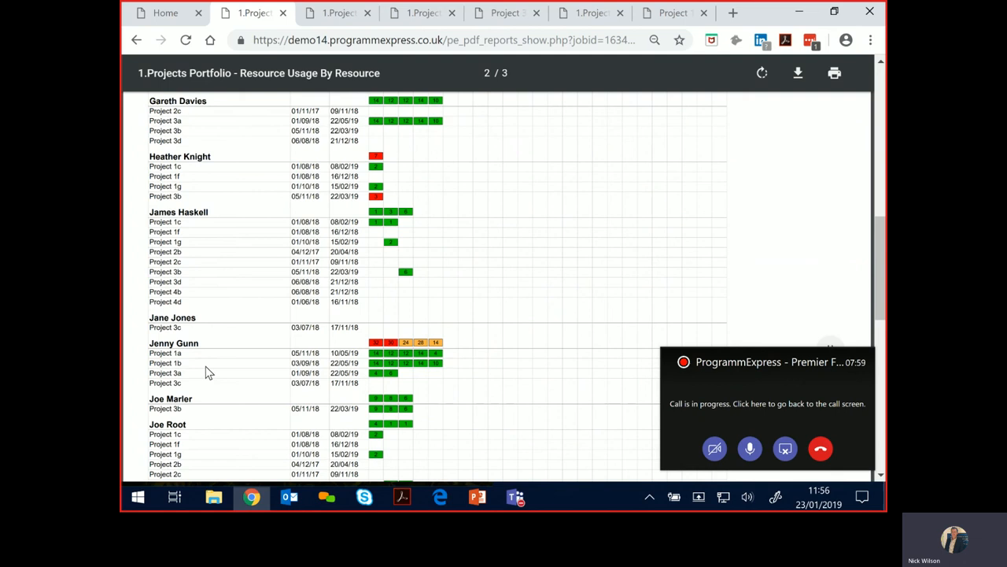
mouse_move(260, 373)
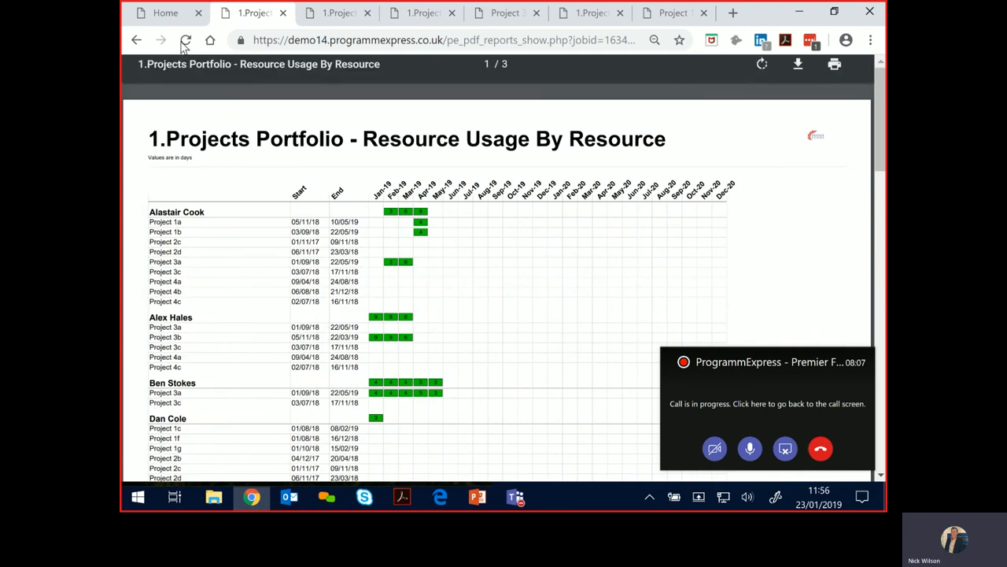
click(167, 12)
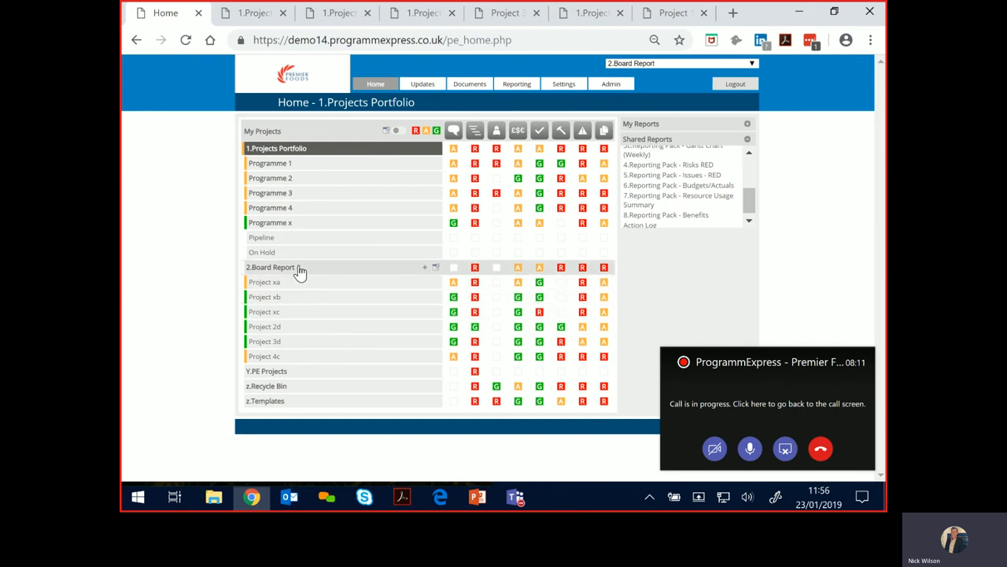
mouse_move(284, 217)
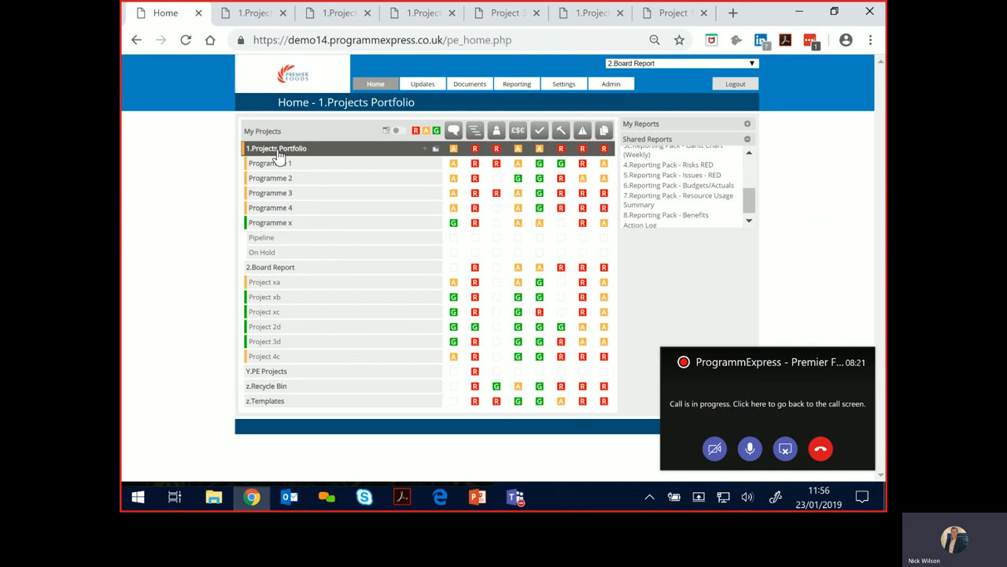
mouse_move(329, 76)
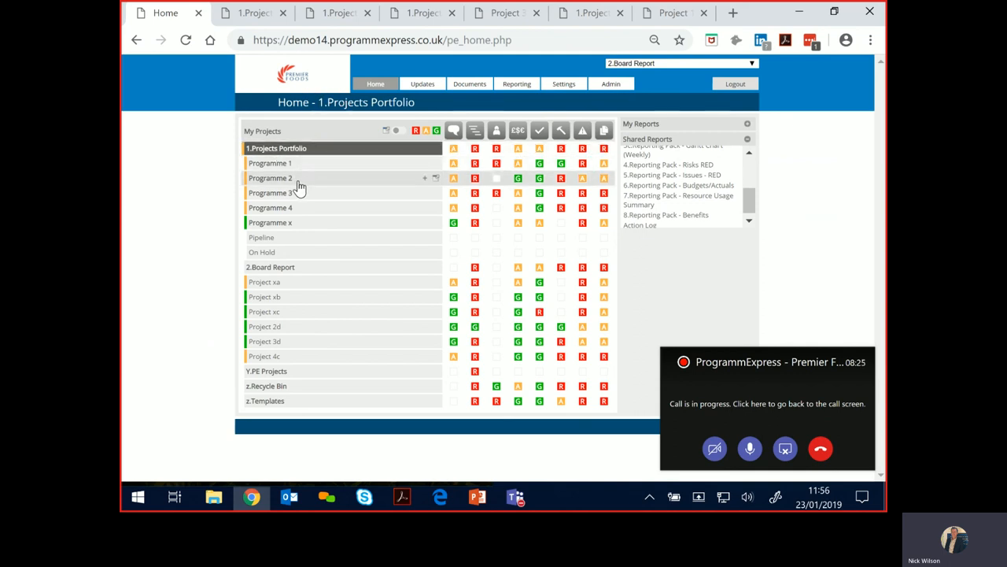
mouse_move(295, 228)
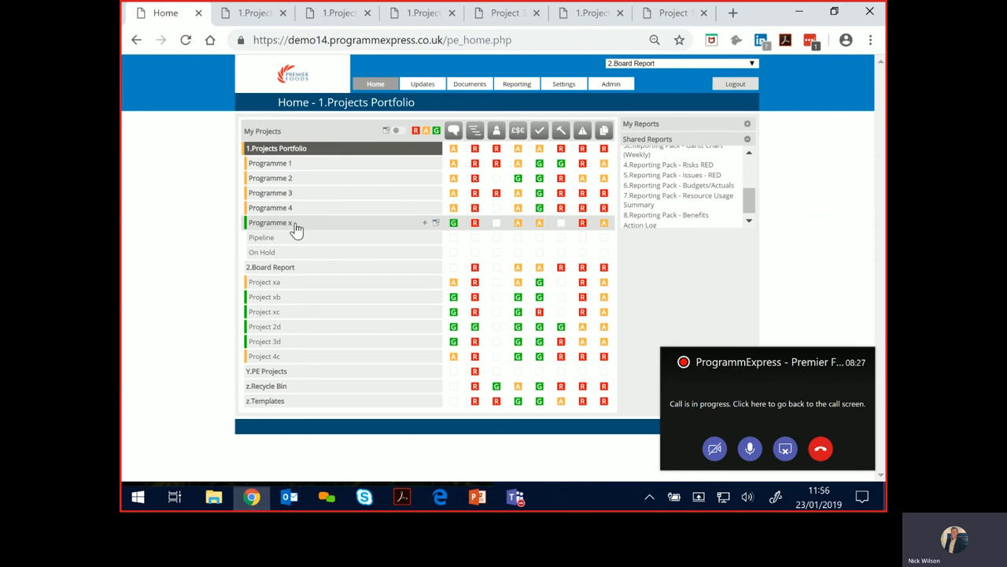